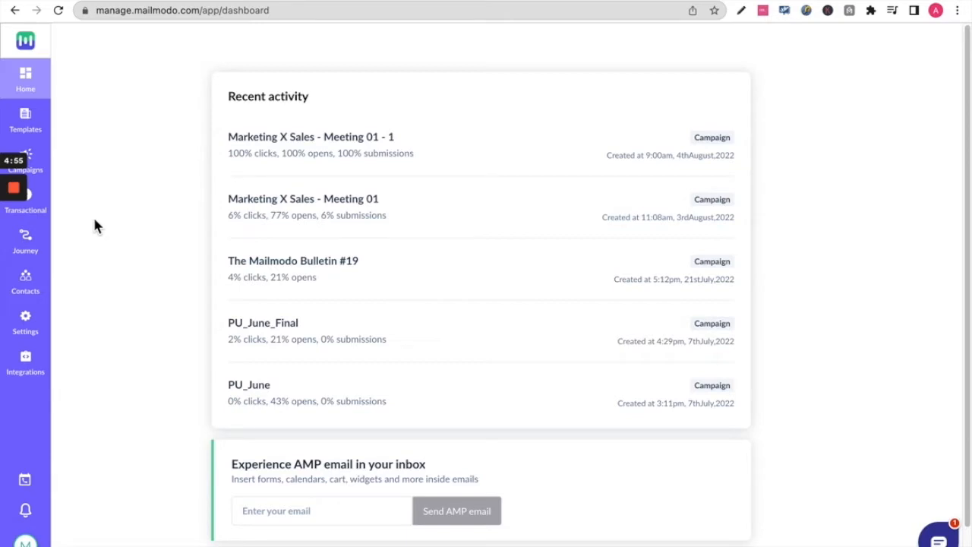
Step: Start authenticating the MoEngage card under Available For Connection on the Integrations page
left_click(24, 361)
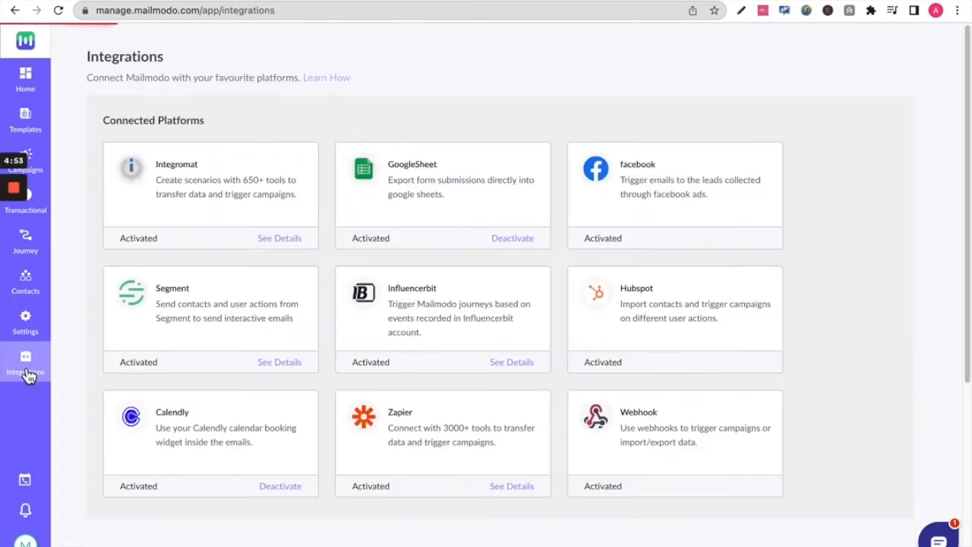
scroll("down", 3)
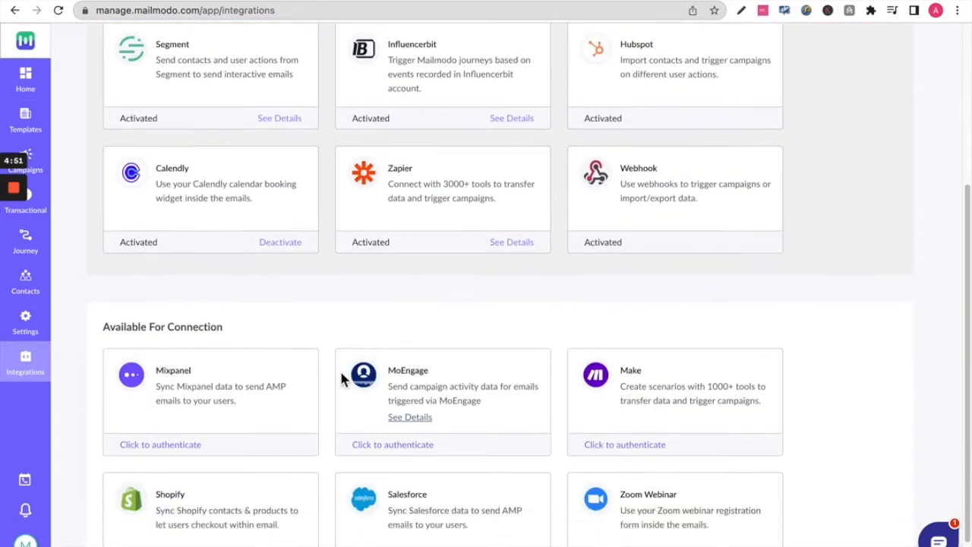
left_click(392, 444)
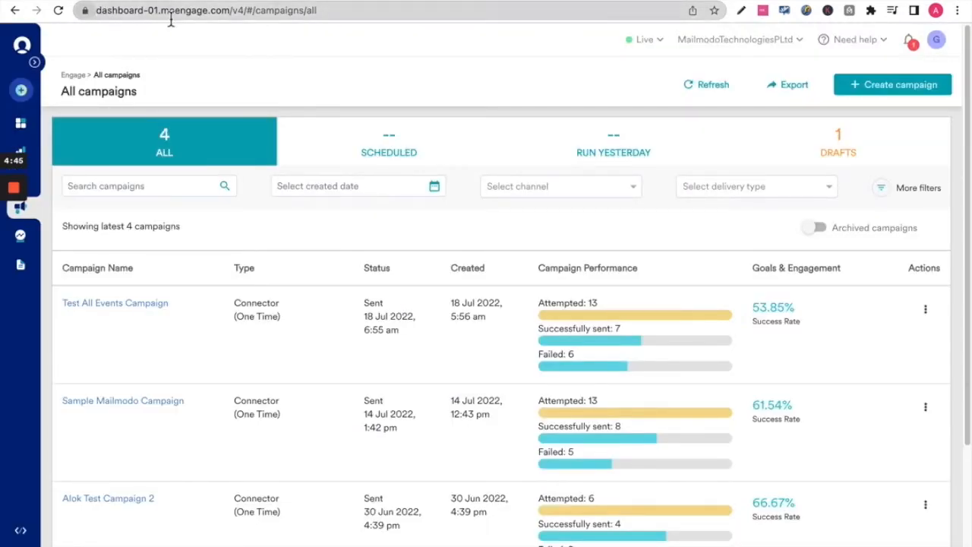
mouse_move(258, 22)
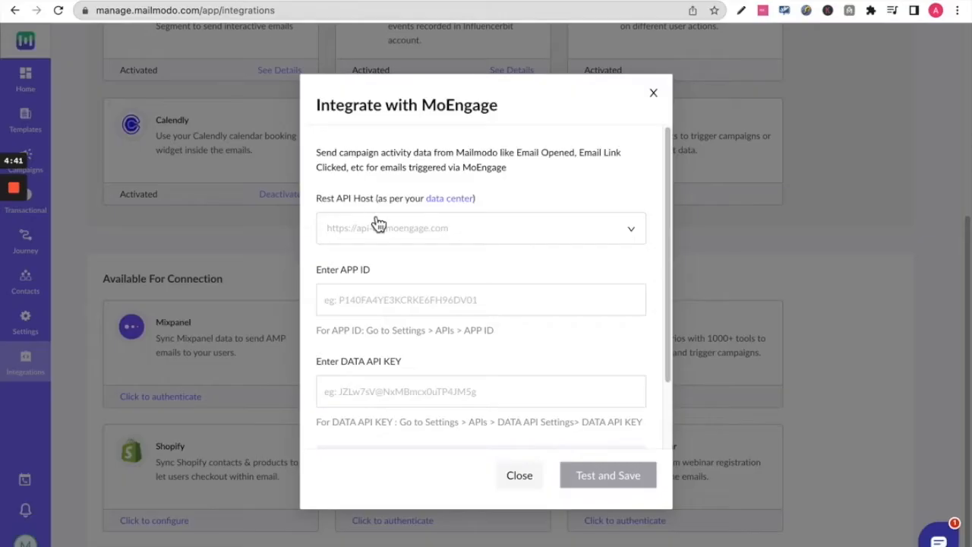
Step: Reveal the REST API host, App ID and Data API key in MoEngage's Settings > APIs
left_click(480, 228)
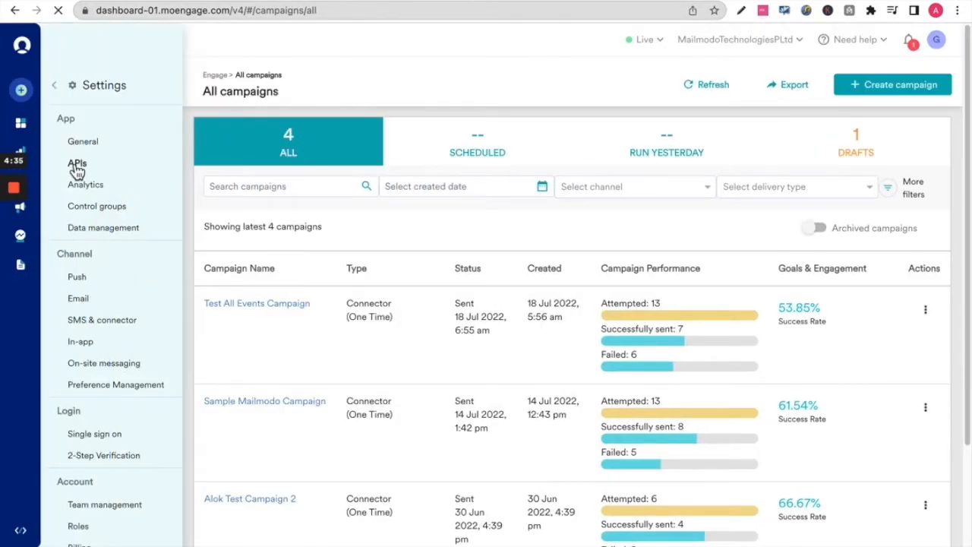
left_click(76, 164)
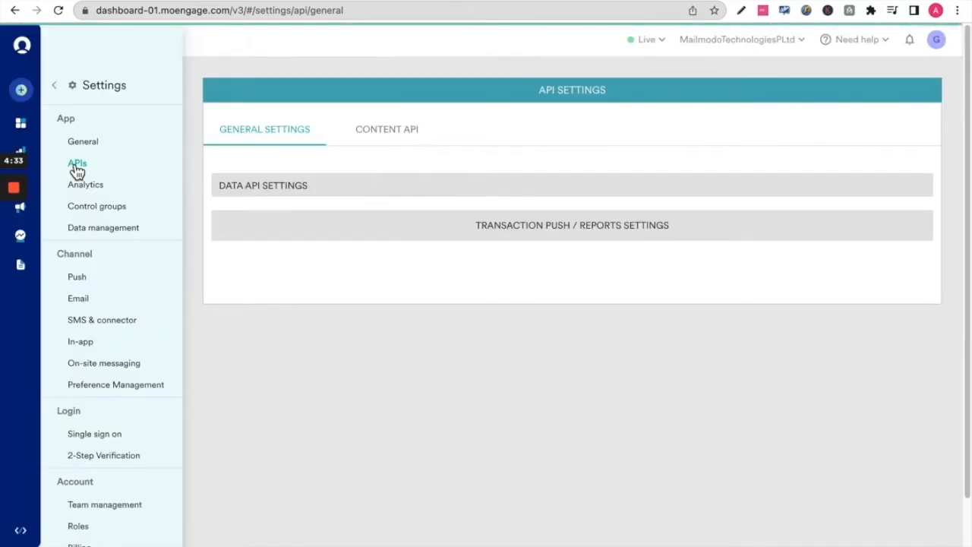
left_click(450, 259)
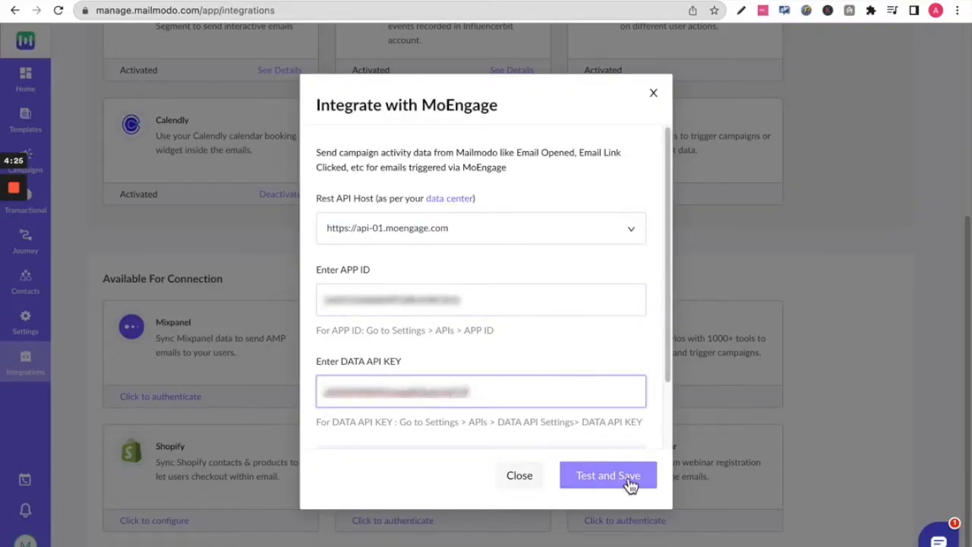
Step: Test and save the MoEngage connection so it shows Activated under Connected Platforms
left_click(608, 474)
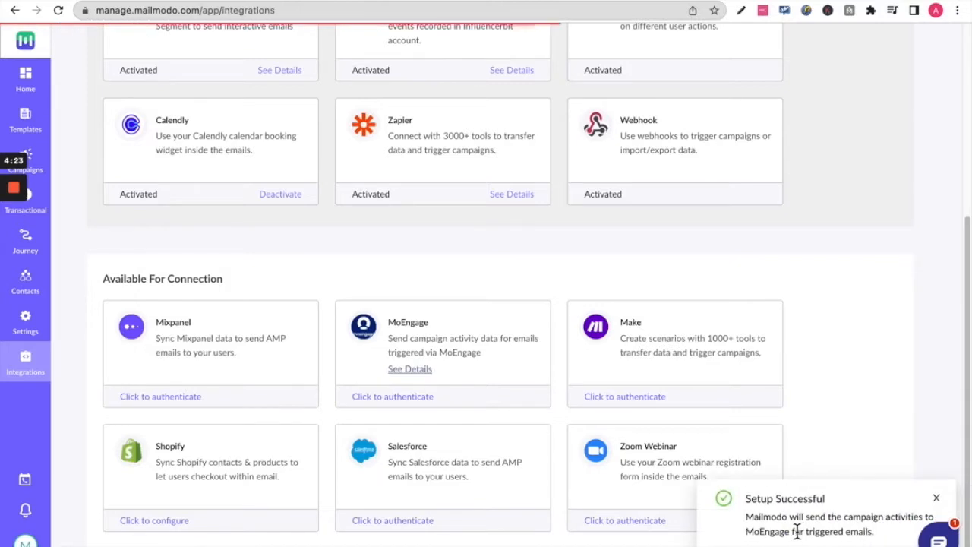
scroll("up", 3)
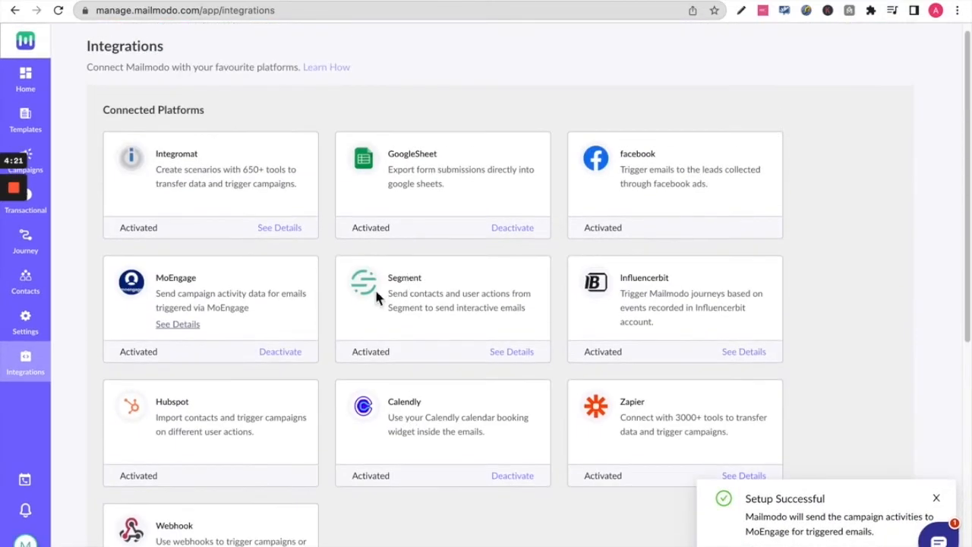
mouse_move(160, 264)
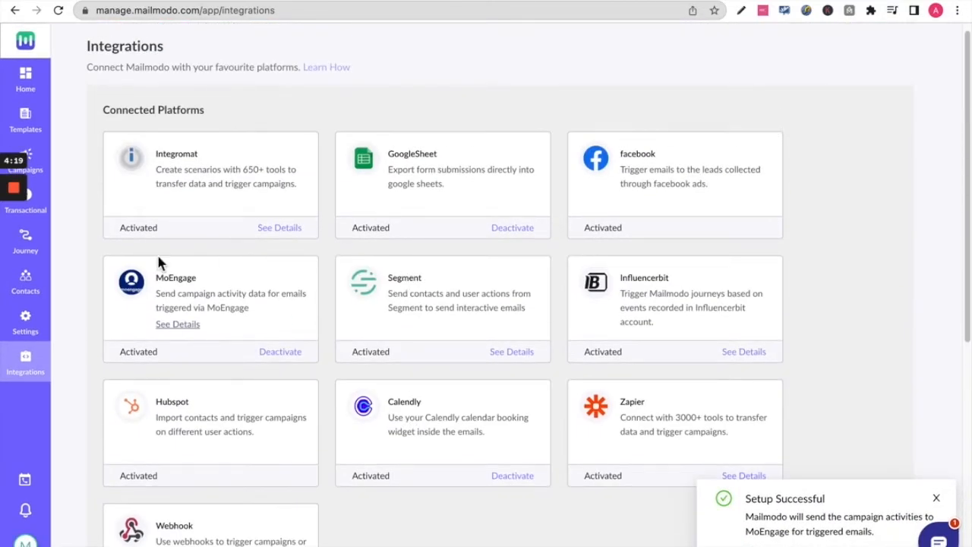
left_click(24, 120)
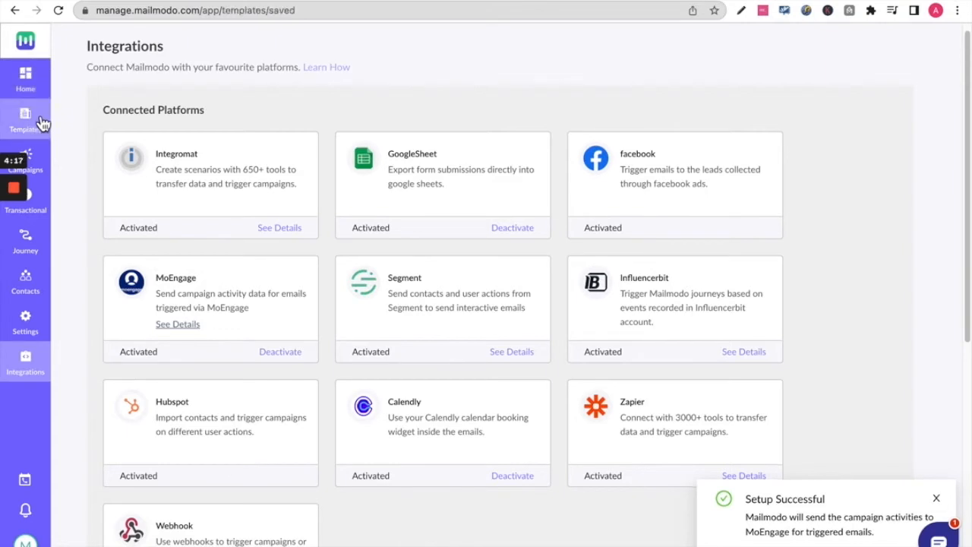
Step: Create a campaign from the Test Campaign template with subject line and pre-header 'test'
left_click(24, 122)
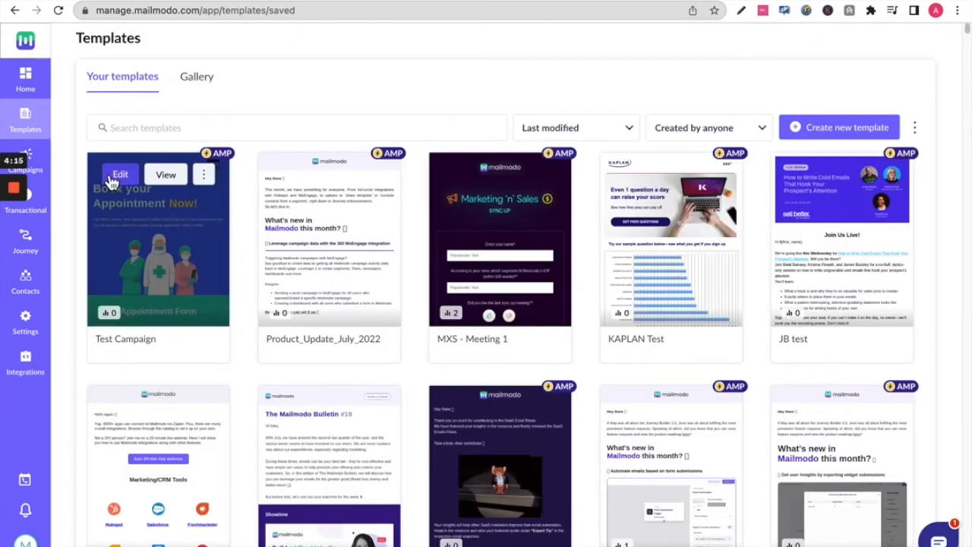
left_click(120, 173)
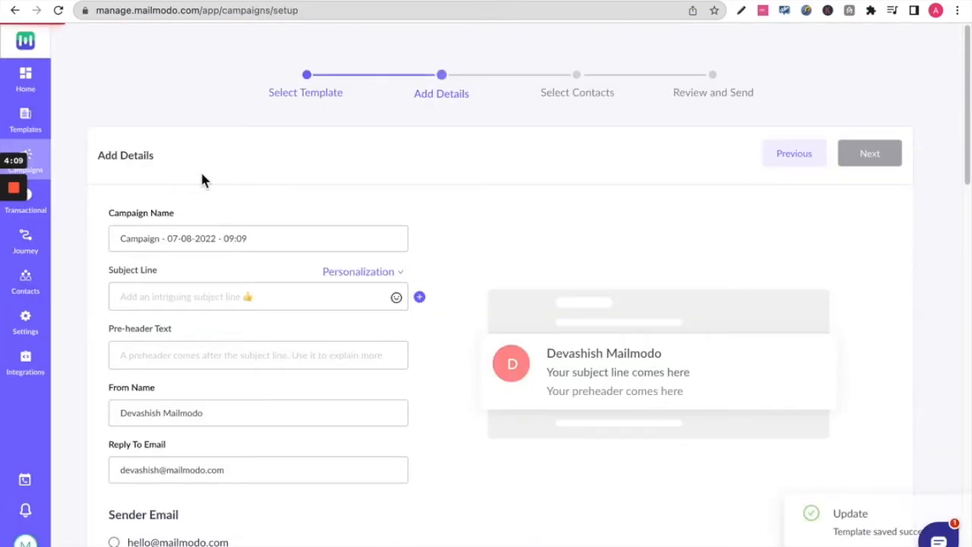
type("test")
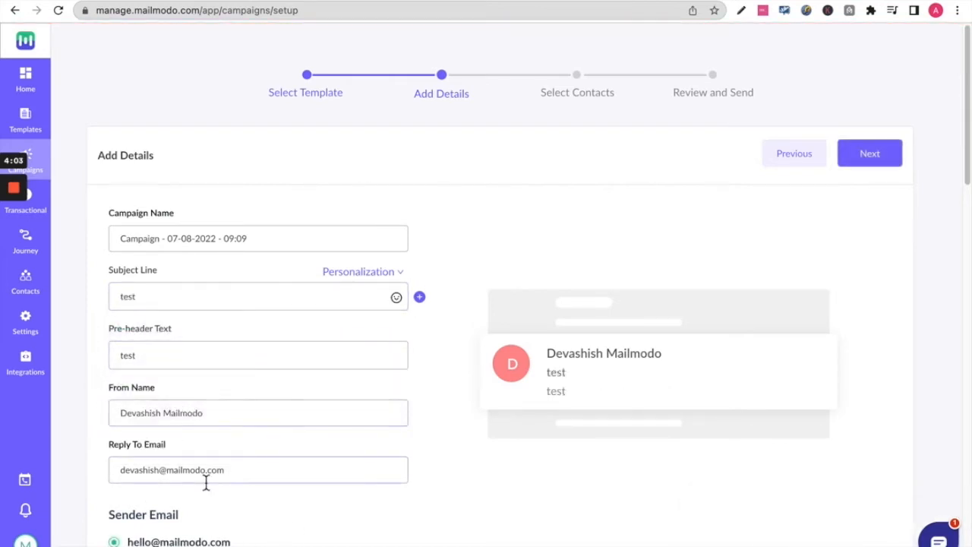
Step: Choose MoEngage as the campaign's external trigger and enable the campaign
left_click(869, 152)
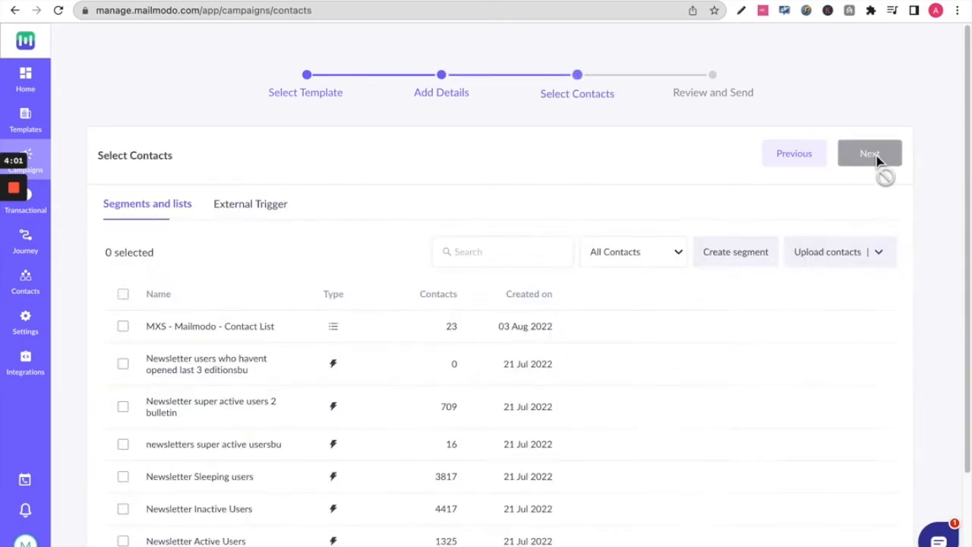
mouse_move(271, 210)
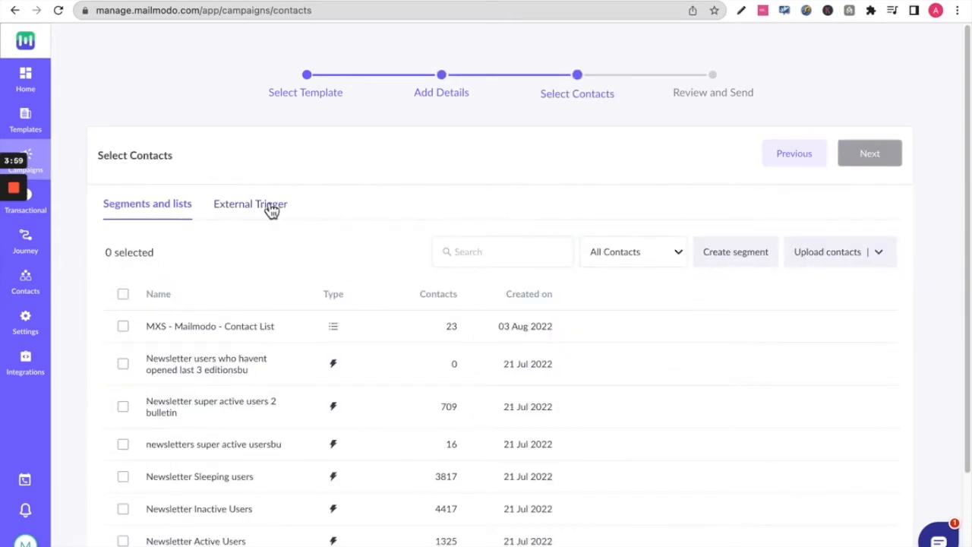
left_click(249, 203)
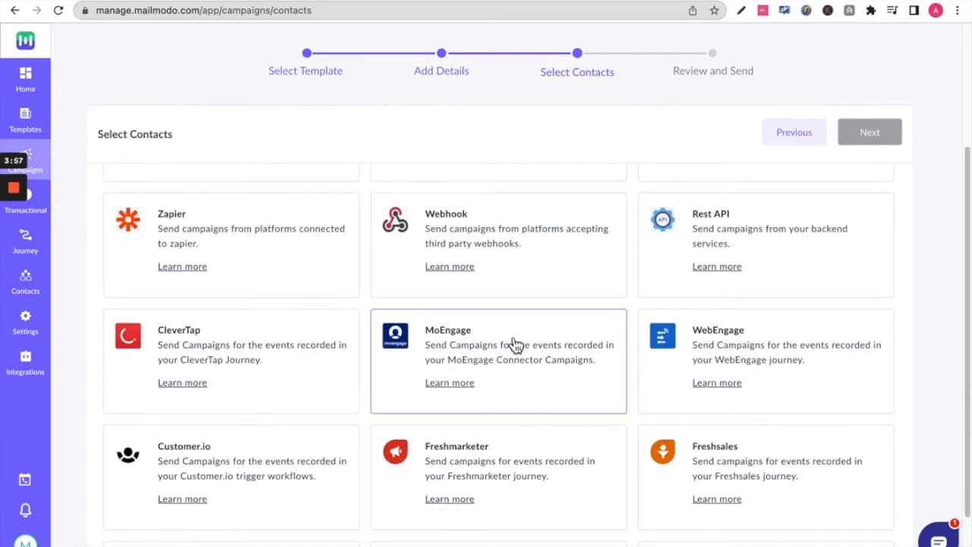
left_click(869, 130)
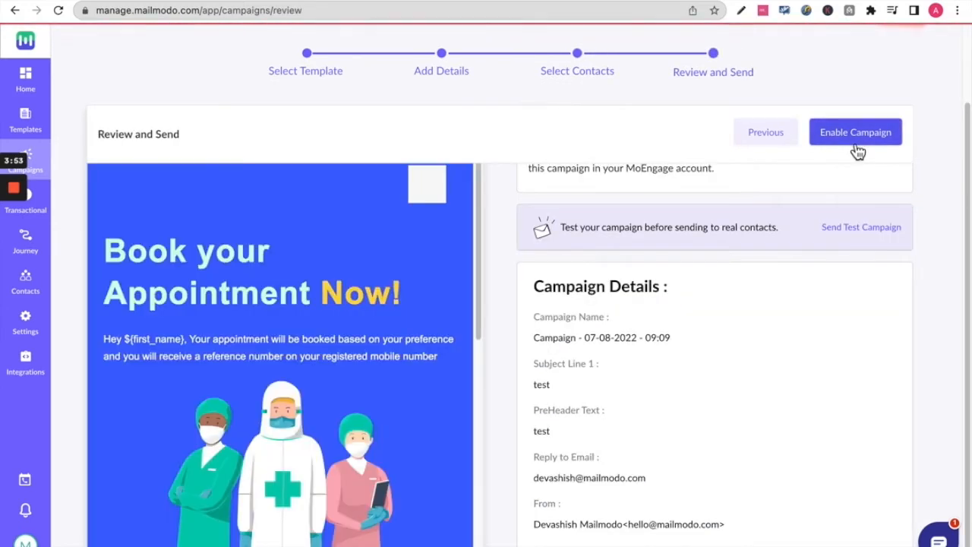
left_click(856, 130)
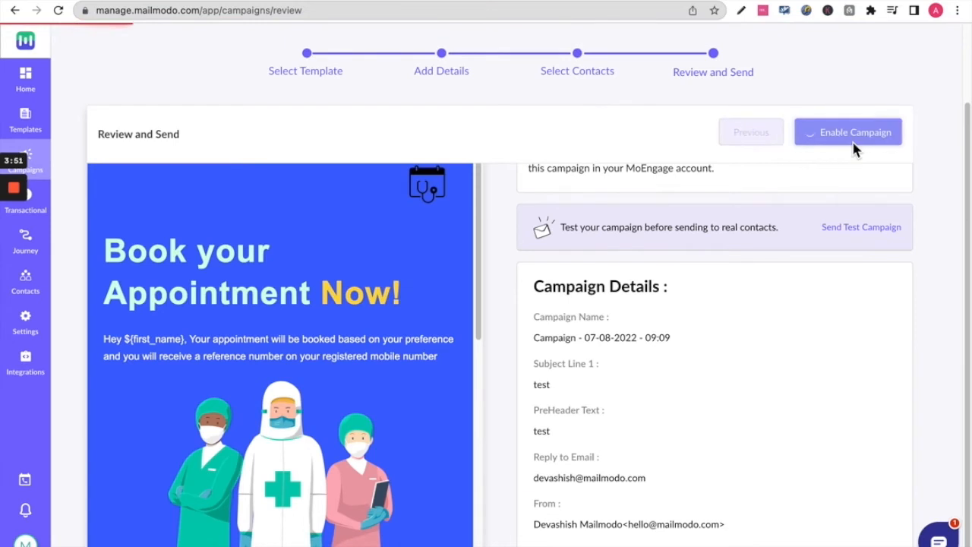
left_click(848, 131)
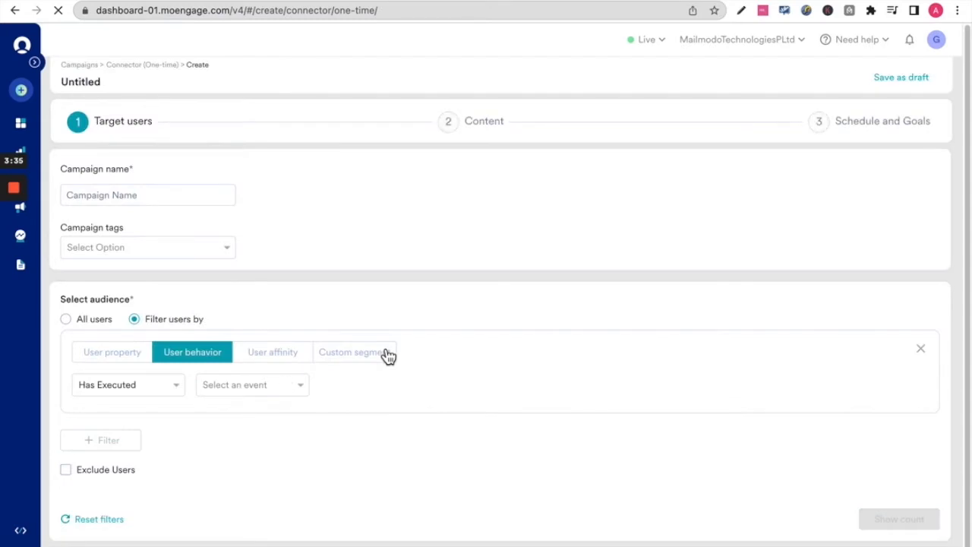
Step: Name the connector campaign 'sample', tag it all users, target All users and continue
type("sample")
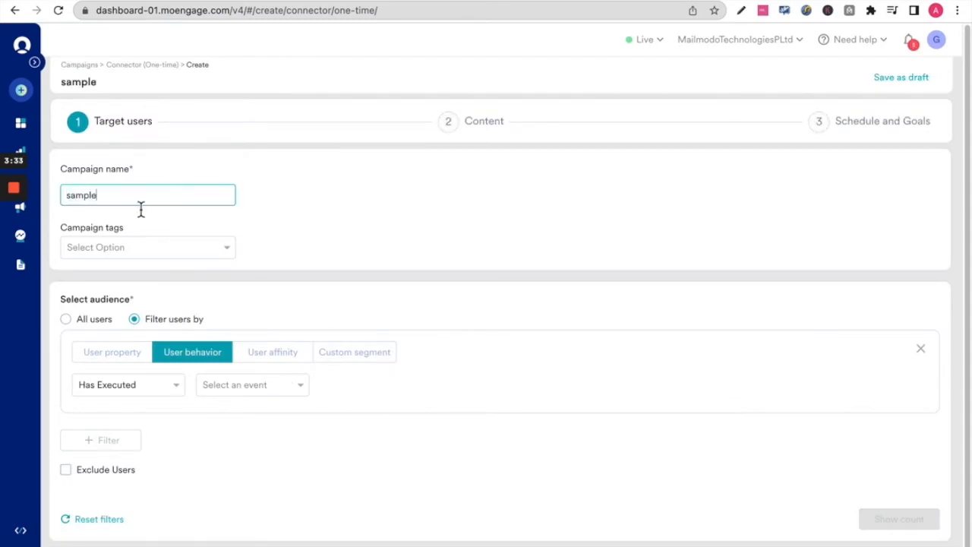
left_click(147, 246)
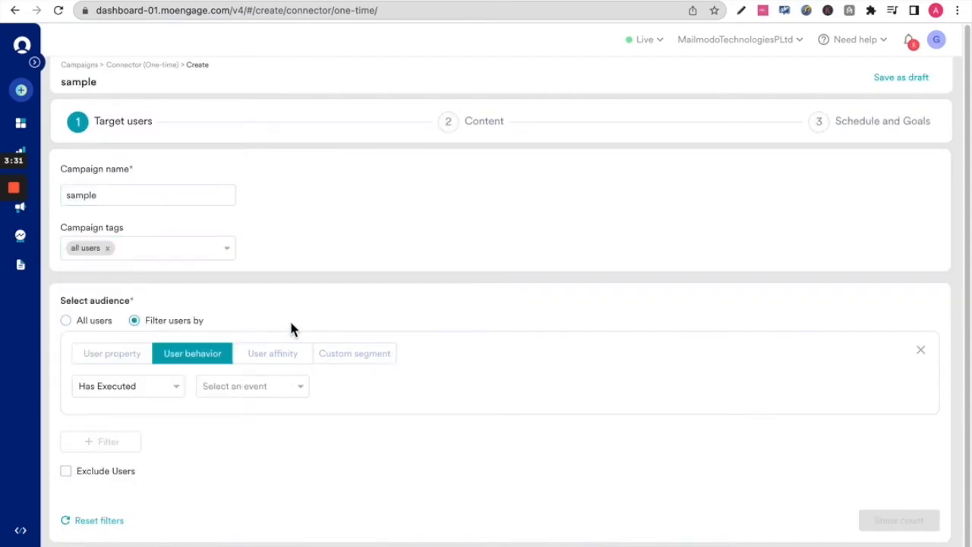
left_click(65, 319)
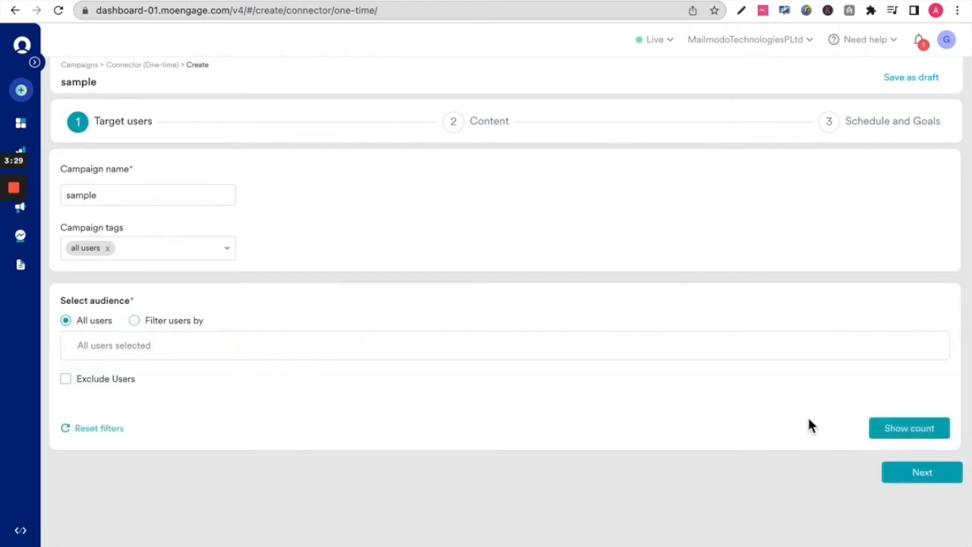
left_click(921, 471)
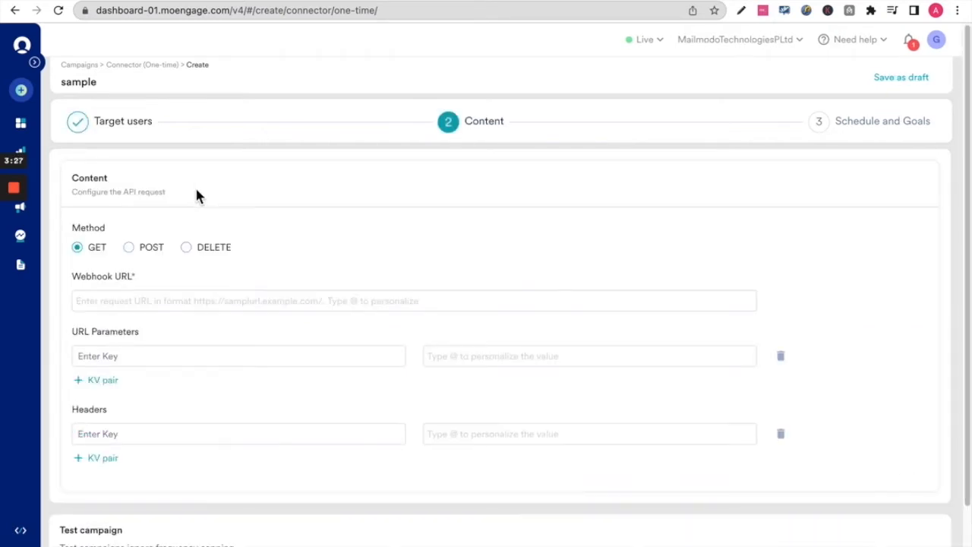
left_click(127, 246)
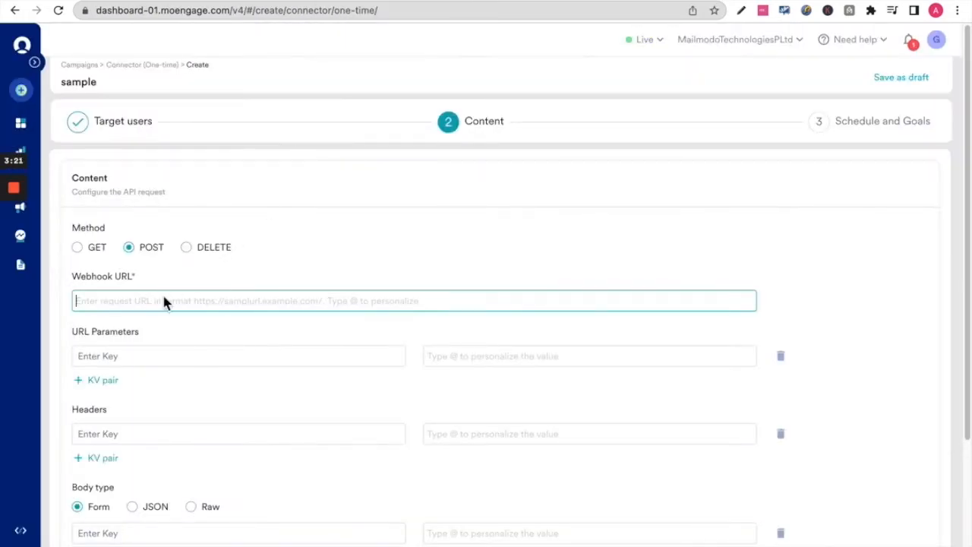
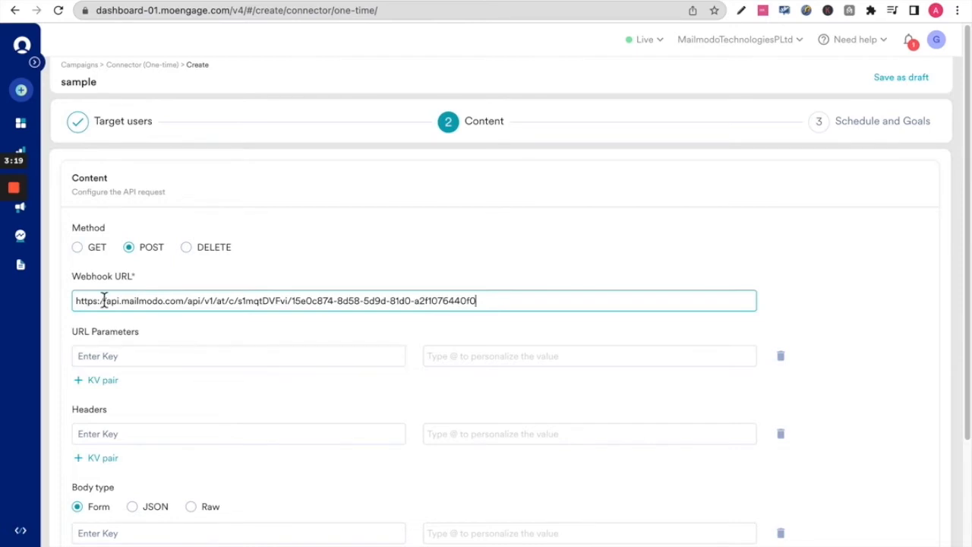
scroll("down", 3)
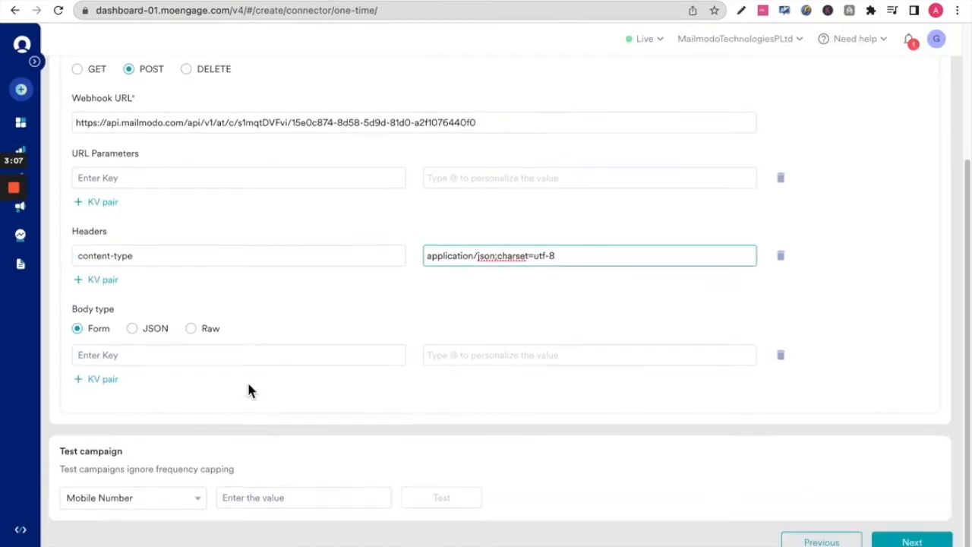
mouse_move(204, 337)
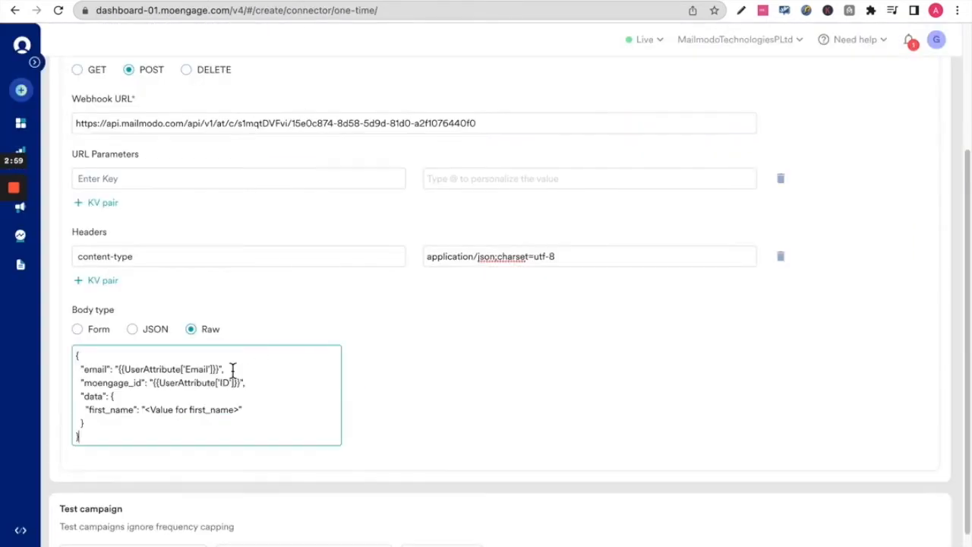
left_click(134, 498)
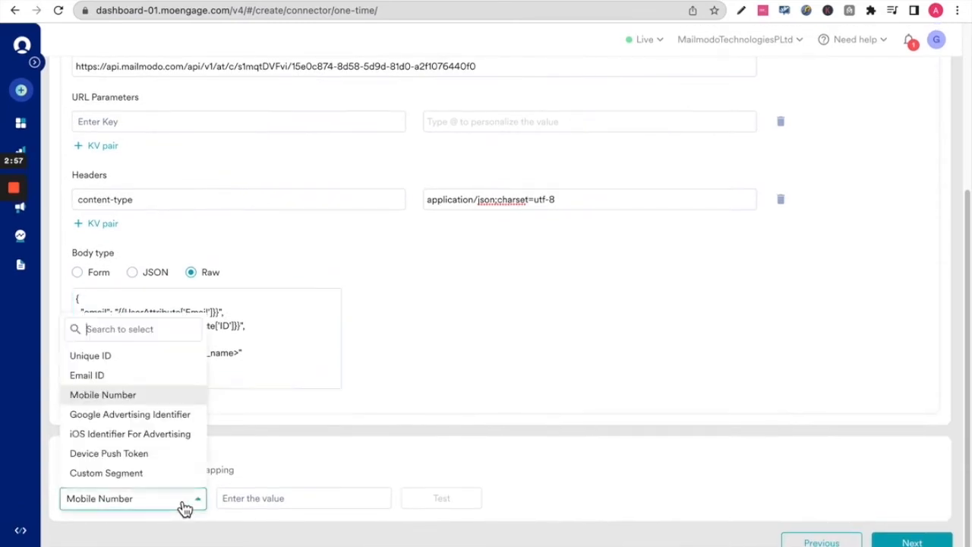
left_click(87, 374)
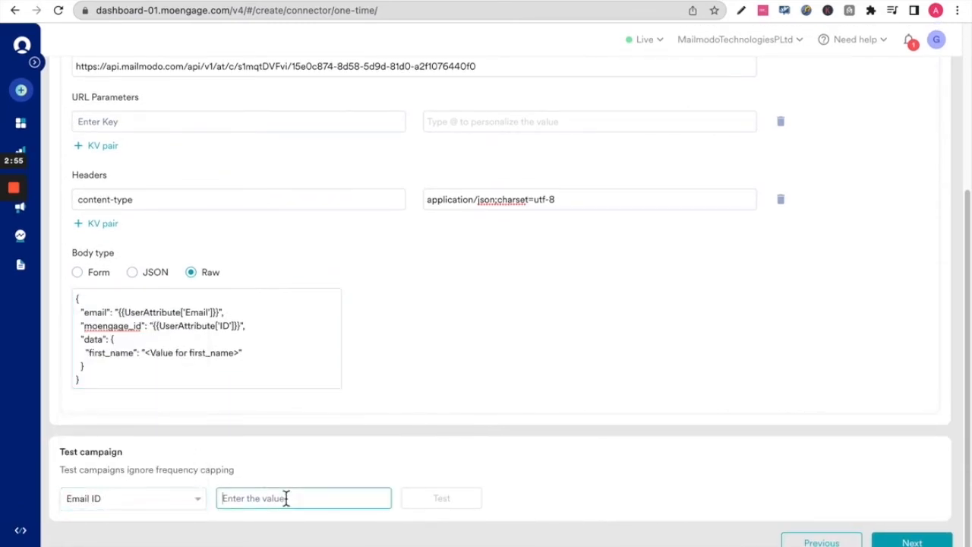
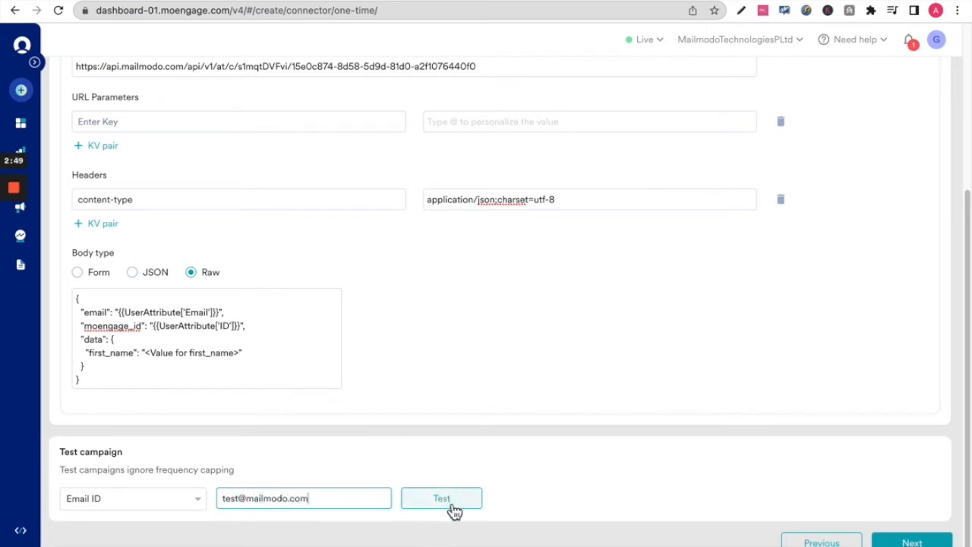
mouse_move(635, 480)
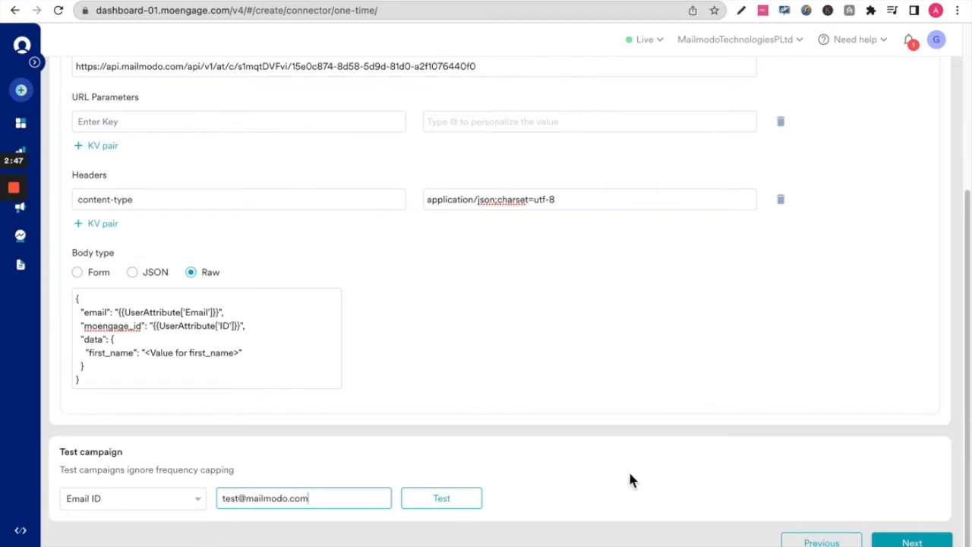
left_click(911, 541)
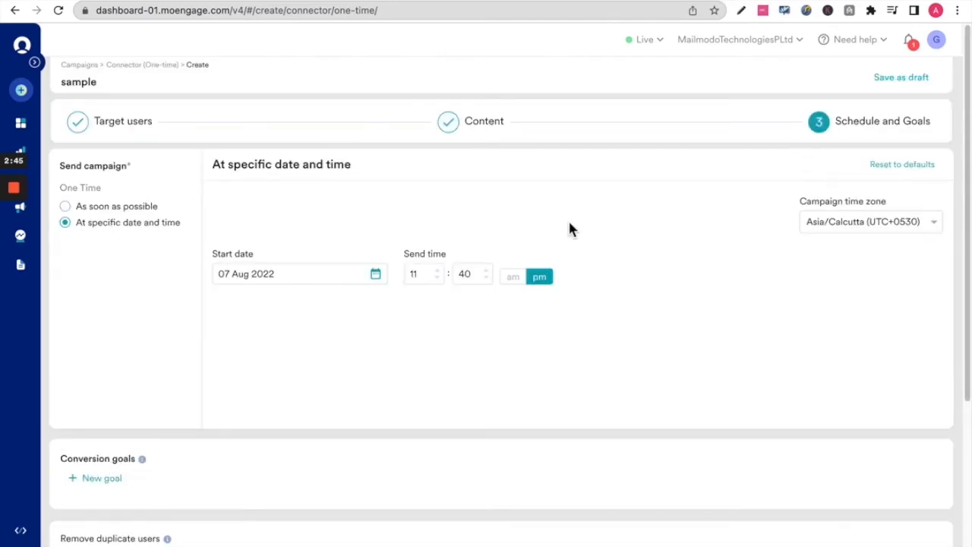
mouse_move(621, 361)
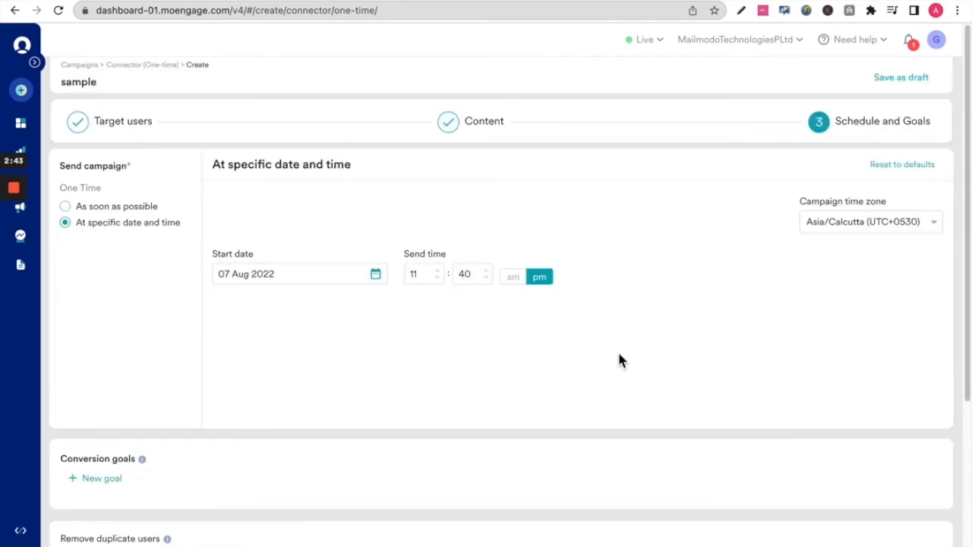
Step: Send the campaign as soon as possible and review the delivery controls
left_click(266, 274)
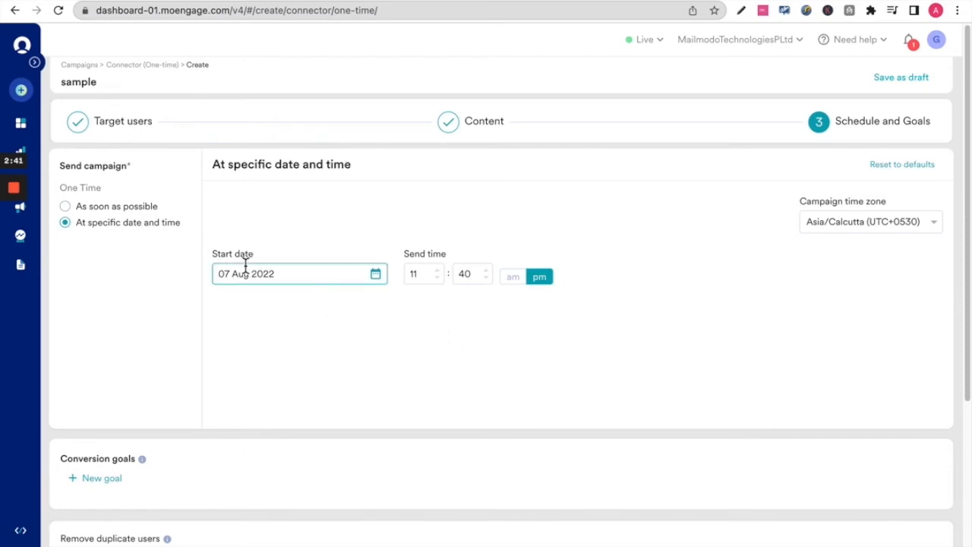
left_click(467, 273)
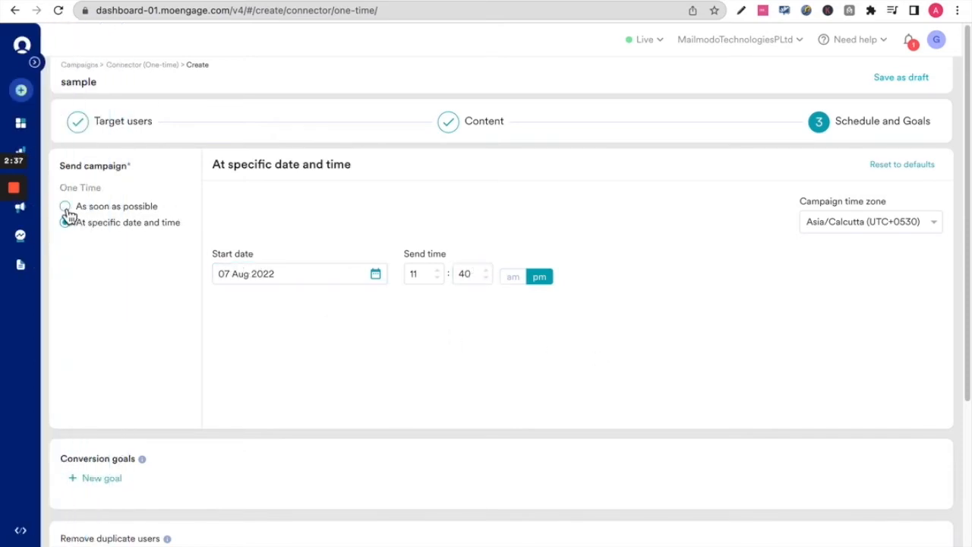
scroll("down", 3)
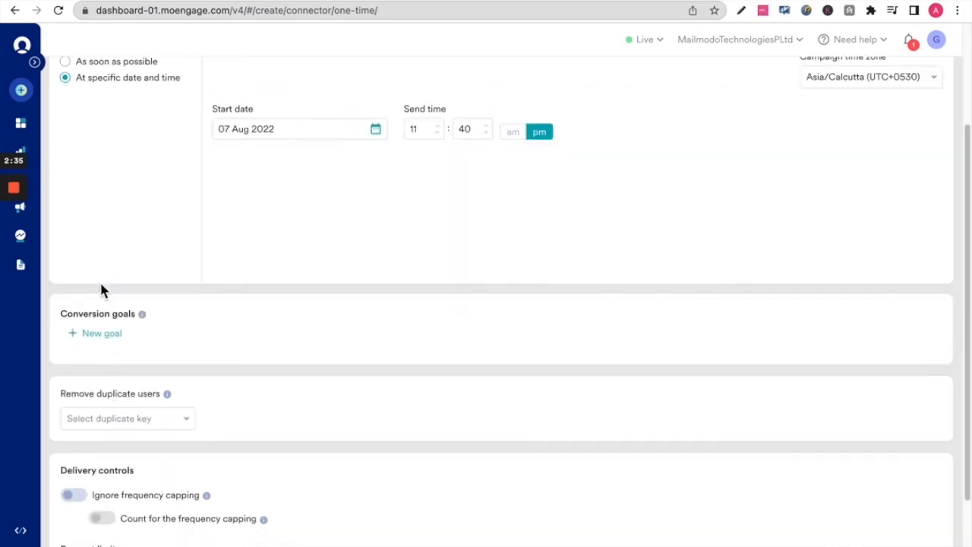
scroll("down", 3)
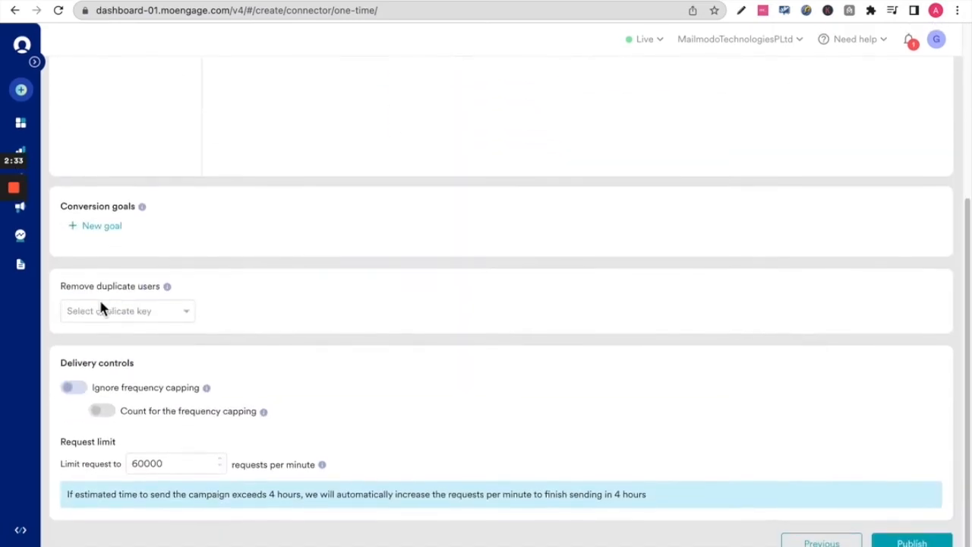
mouse_move(595, 438)
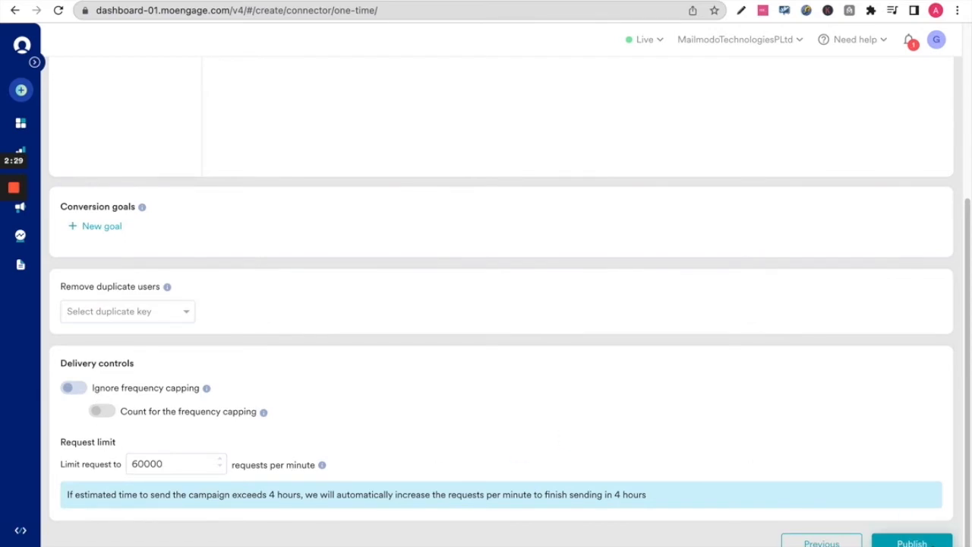
scroll("up", 3)
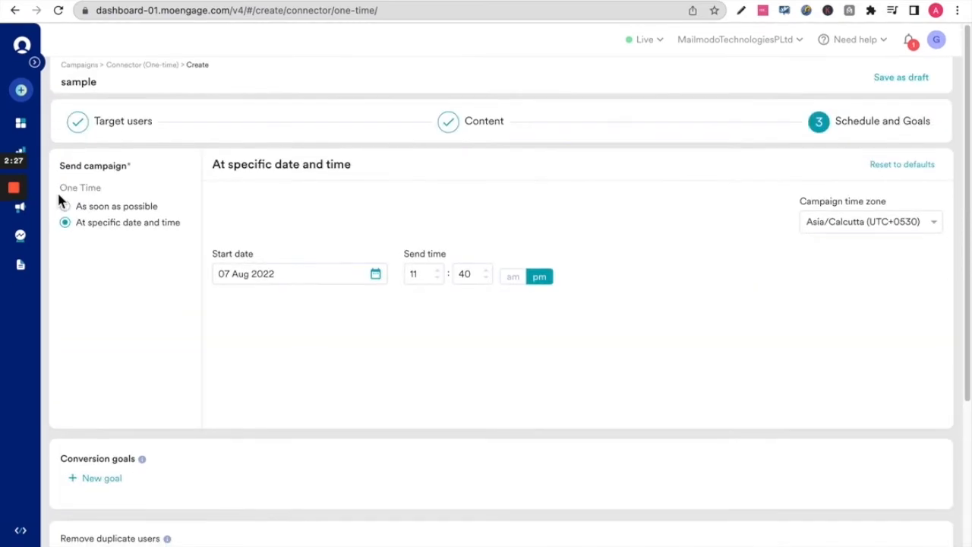
scroll("down", 3)
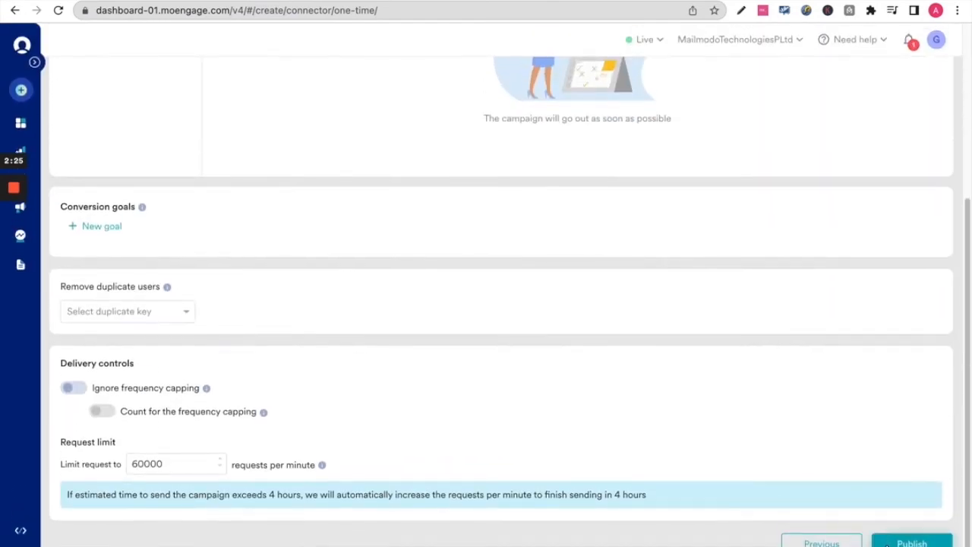
mouse_move(496, 243)
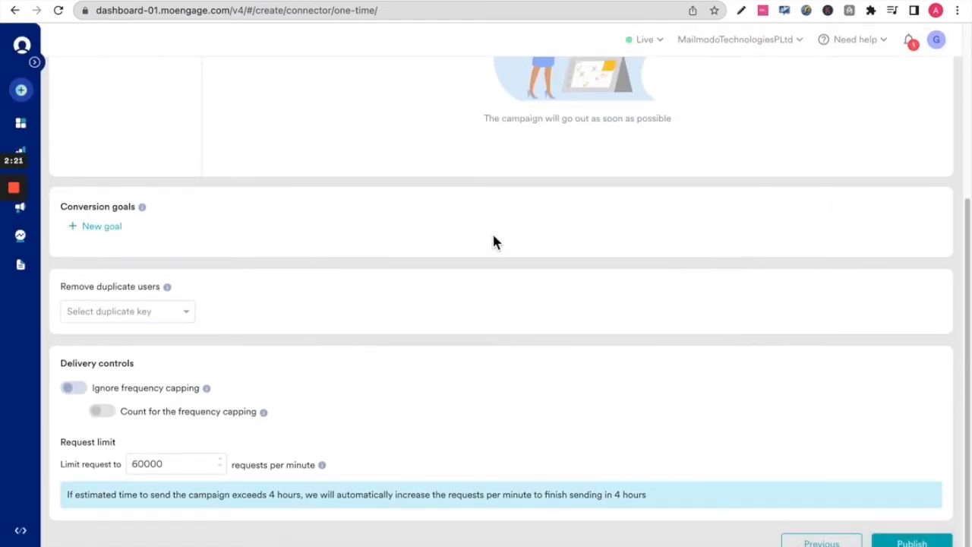
mouse_move(687, 426)
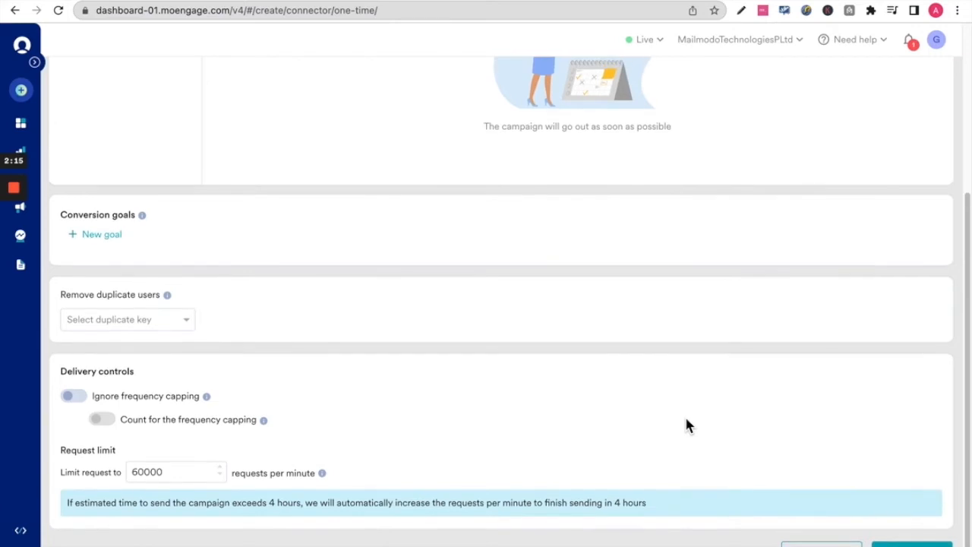
scroll("up", 3)
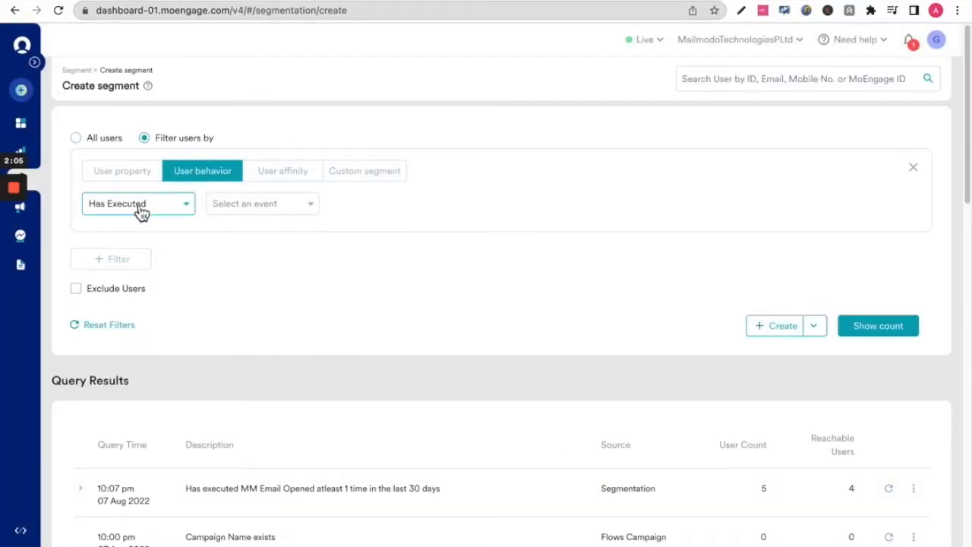
mouse_move(224, 215)
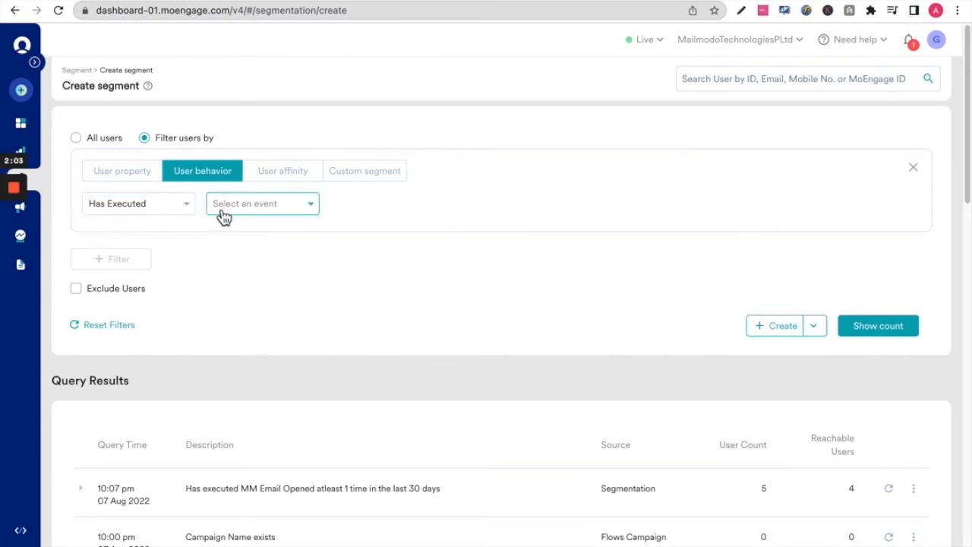
Step: Select MM Email Opened as the Has Executed event for the user-behavior filter
left_click(262, 204)
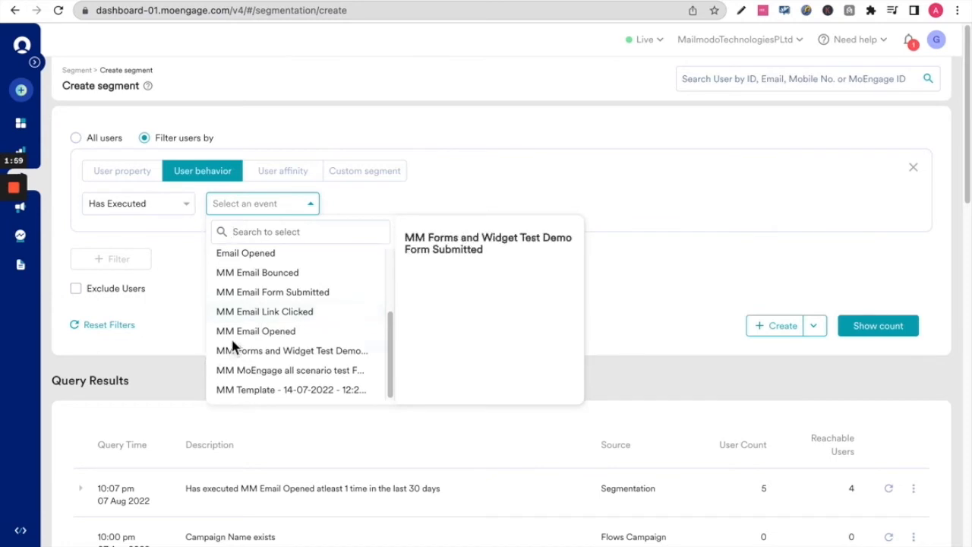
mouse_move(255, 331)
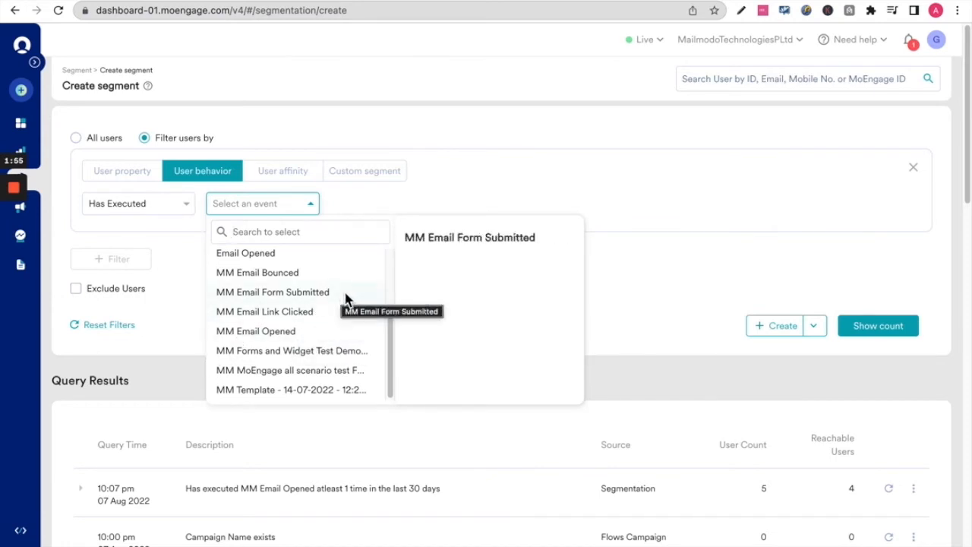
mouse_move(256, 272)
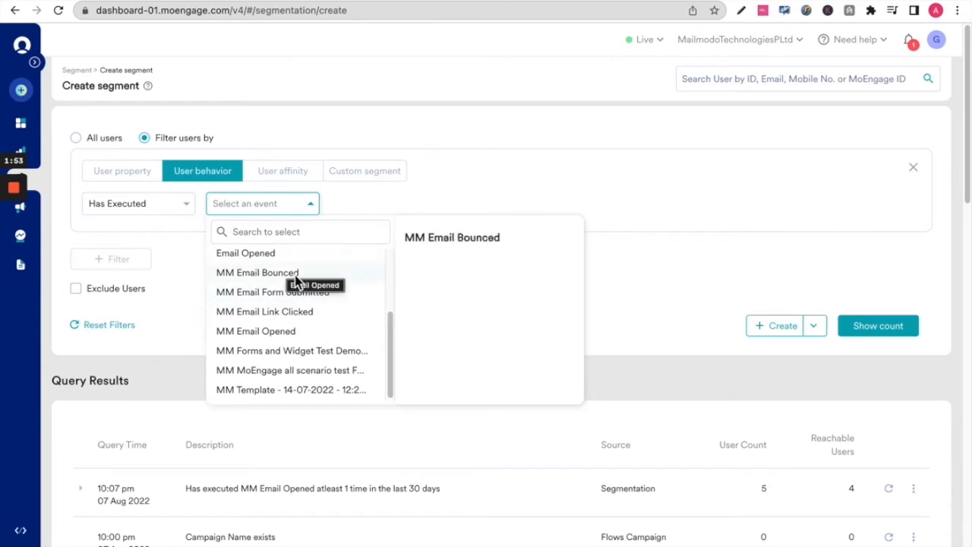
mouse_move(296, 283)
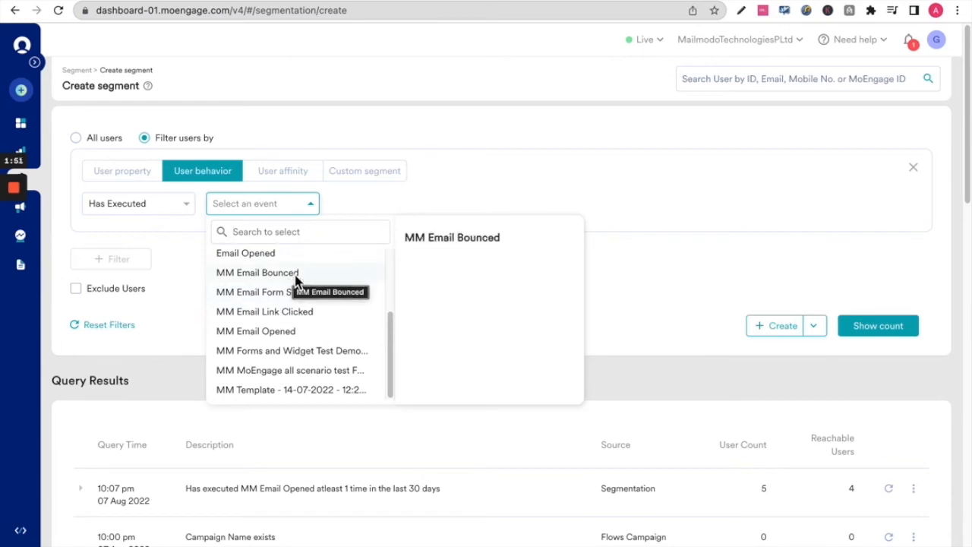
mouse_move(296, 336)
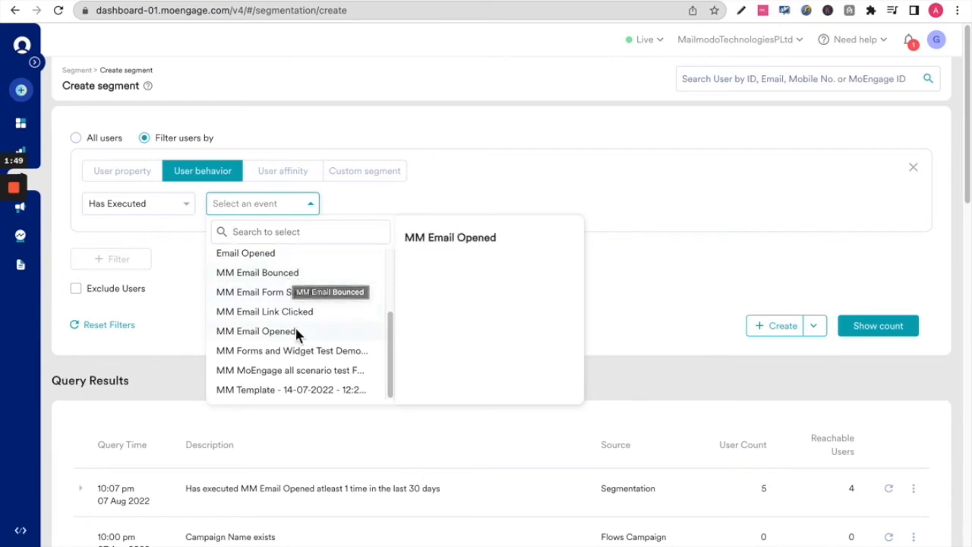
left_click(255, 331)
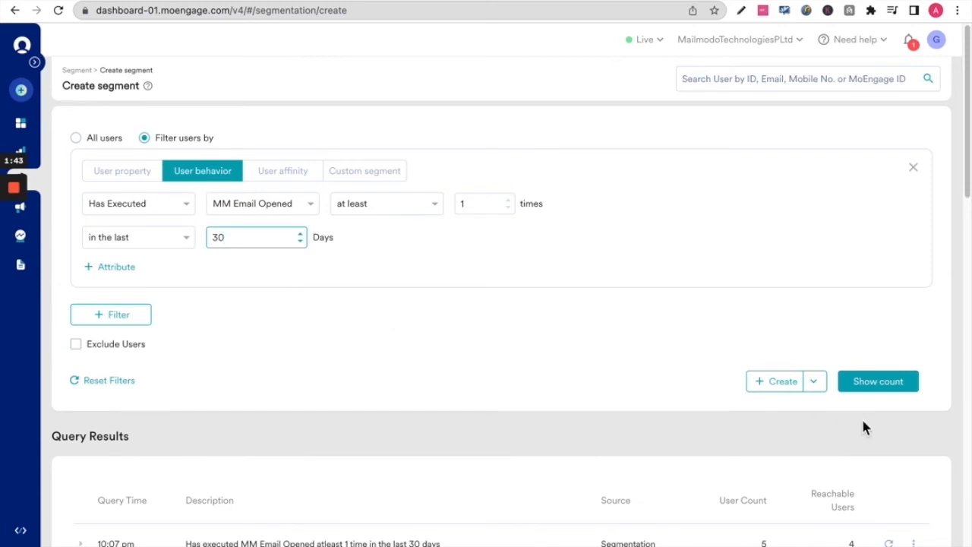
Step: Count the MM Email Opened segment's users and review the sample list of 5 users, 4 reachable by email
left_click(815, 380)
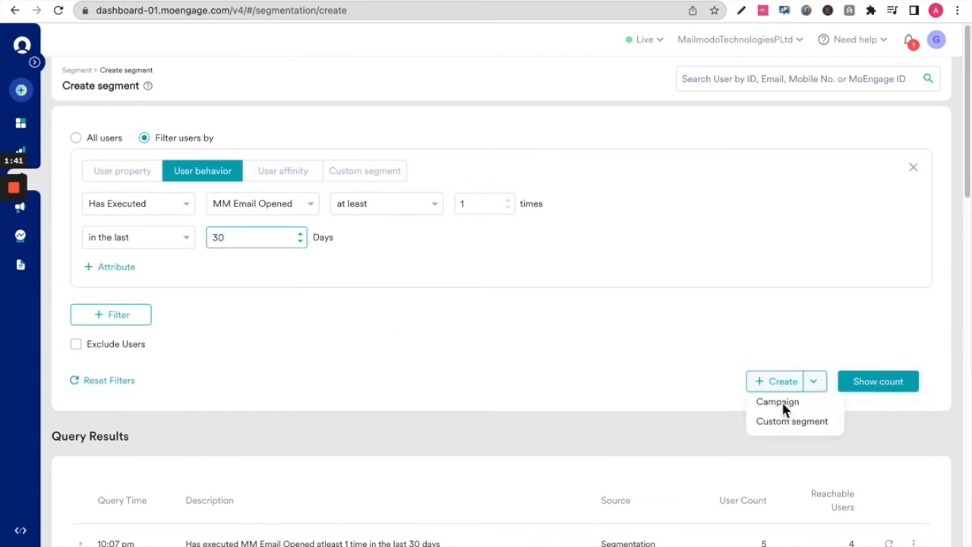
mouse_move(835, 433)
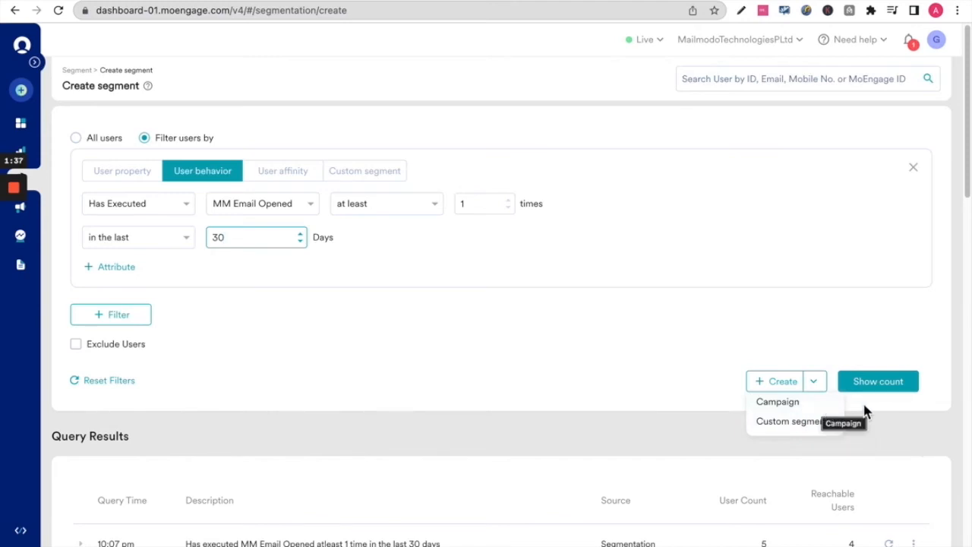
left_click(879, 380)
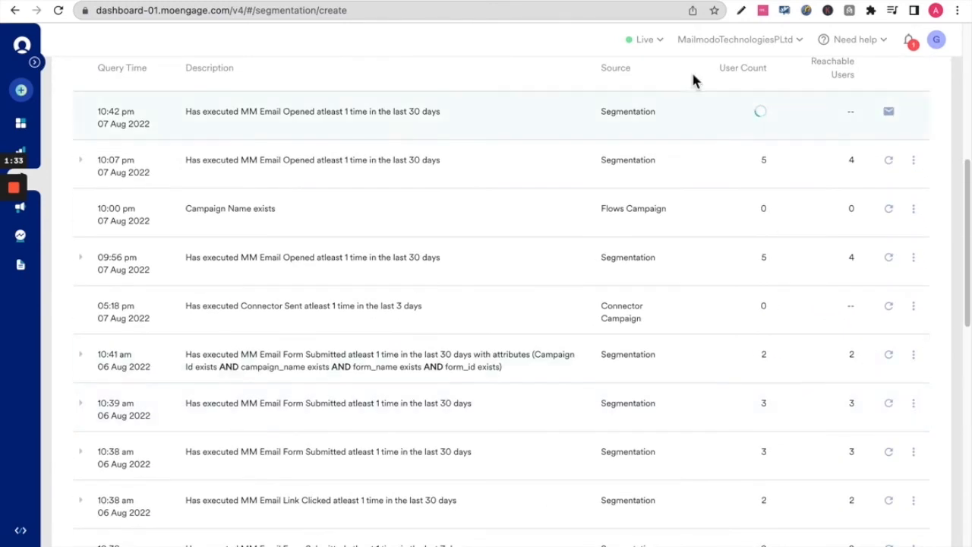
mouse_move(790, 120)
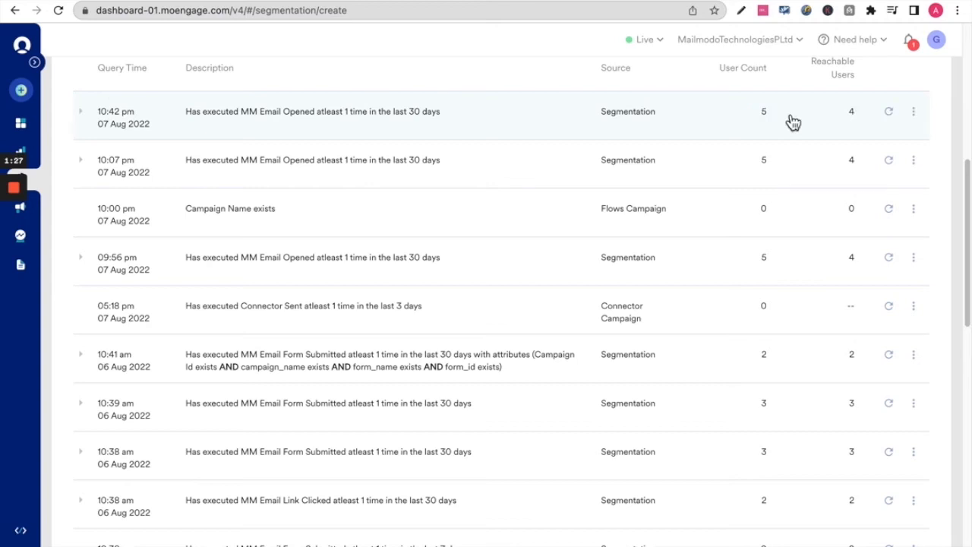
left_click(81, 111)
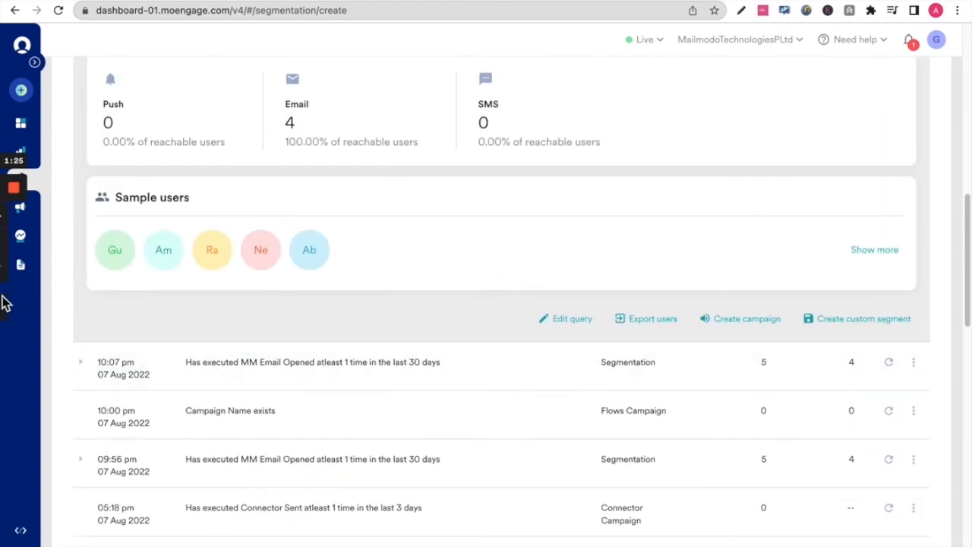
left_click(875, 249)
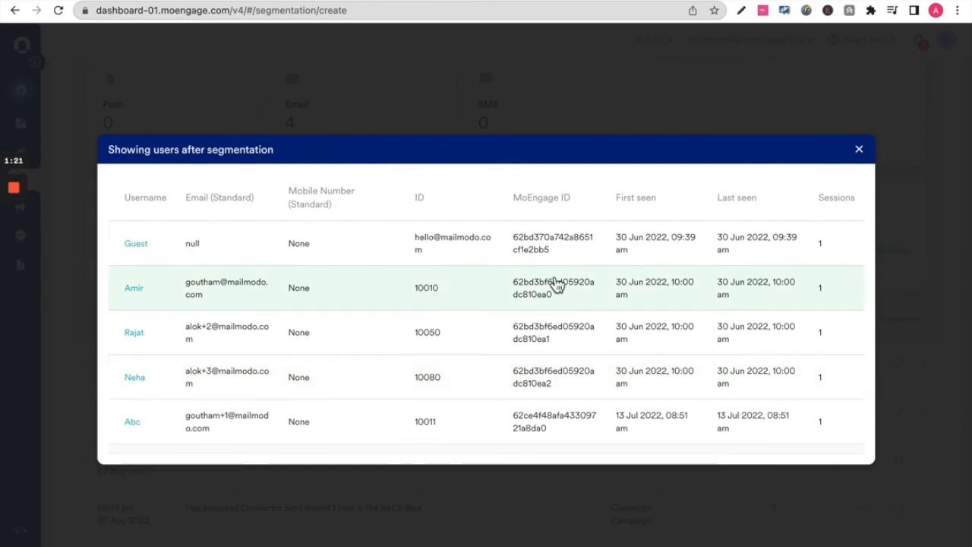
mouse_move(869, 160)
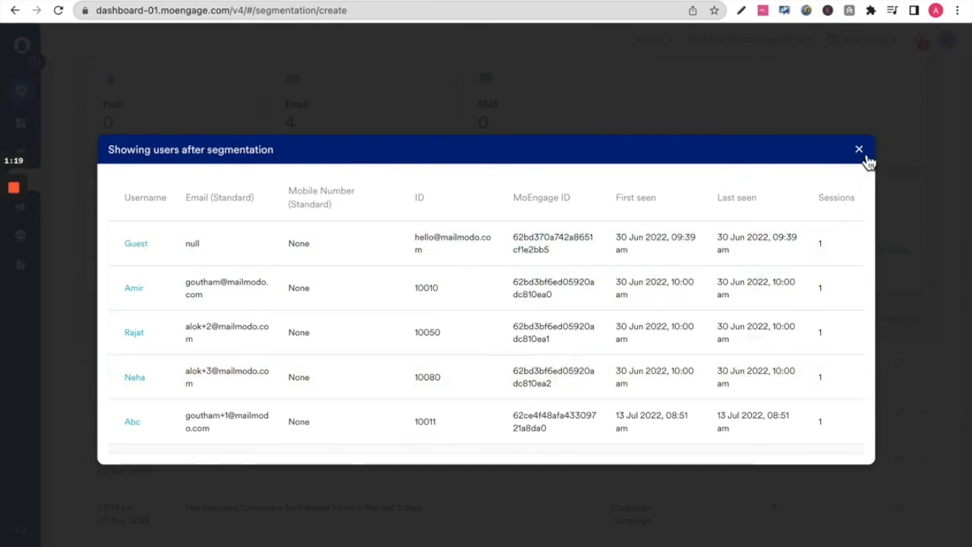
left_click(860, 149)
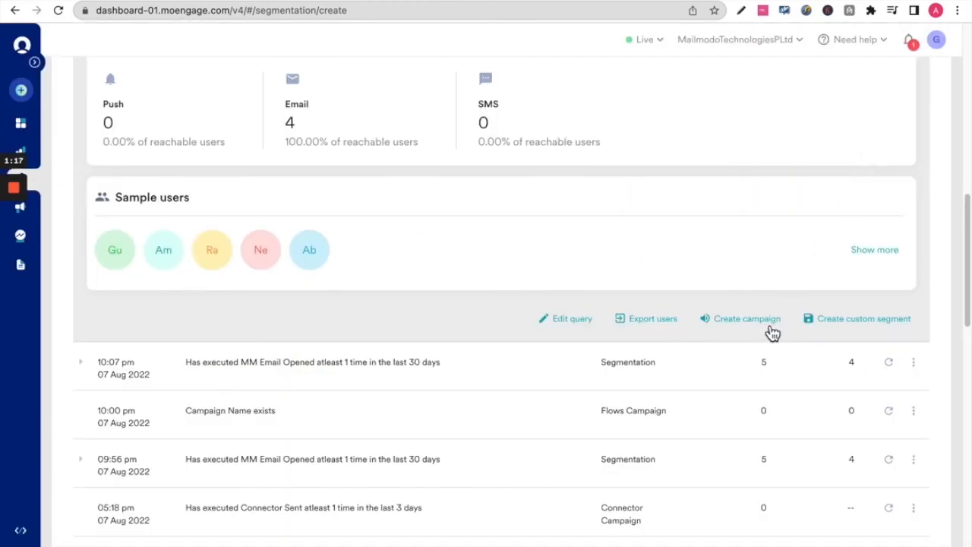
mouse_move(936, 326)
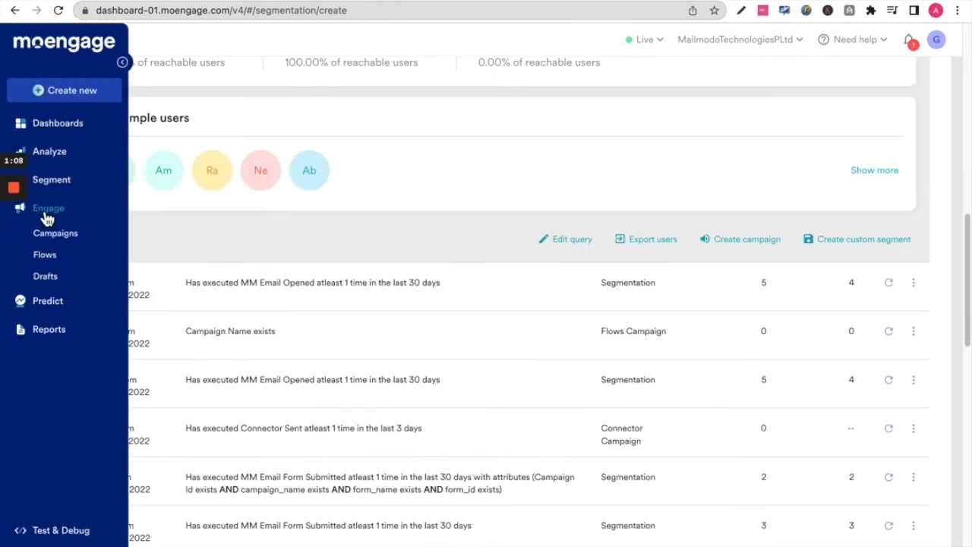
Step: Start a new flow named 'test' with MM Email Opened as its conversion goal event
left_click(44, 256)
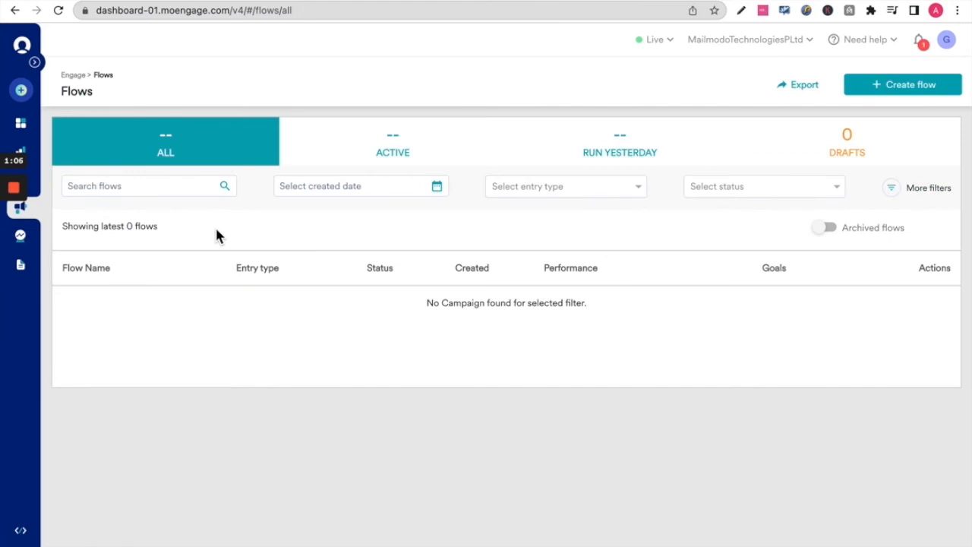
mouse_move(885, 99)
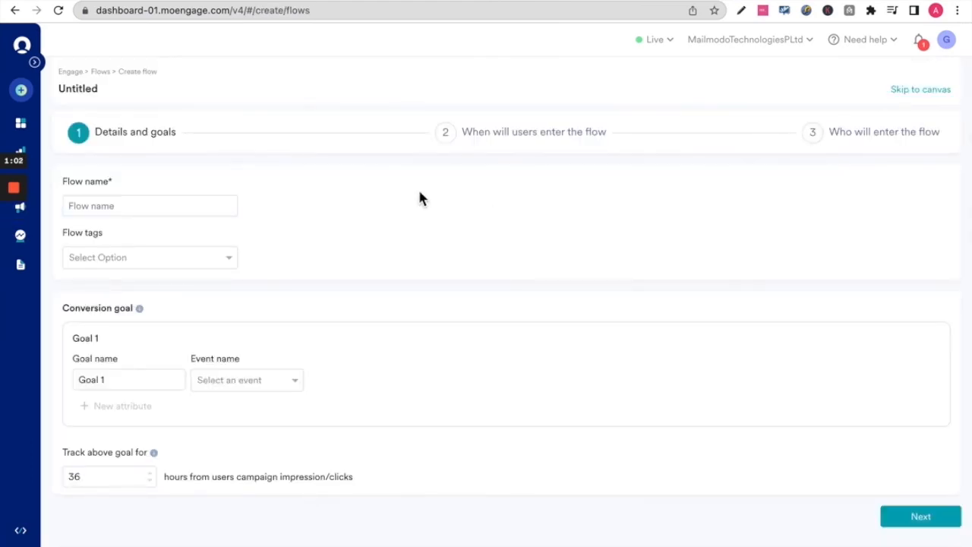
type("test")
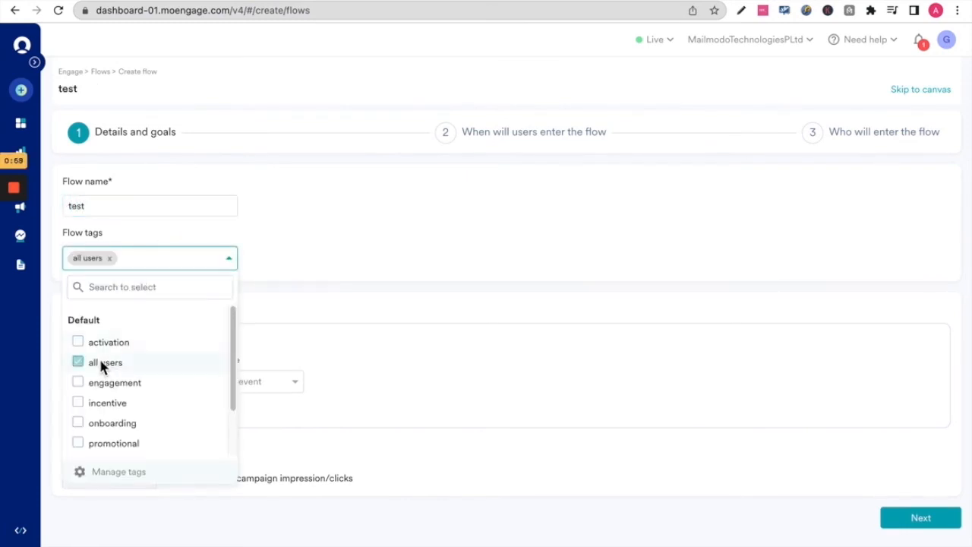
left_click(243, 381)
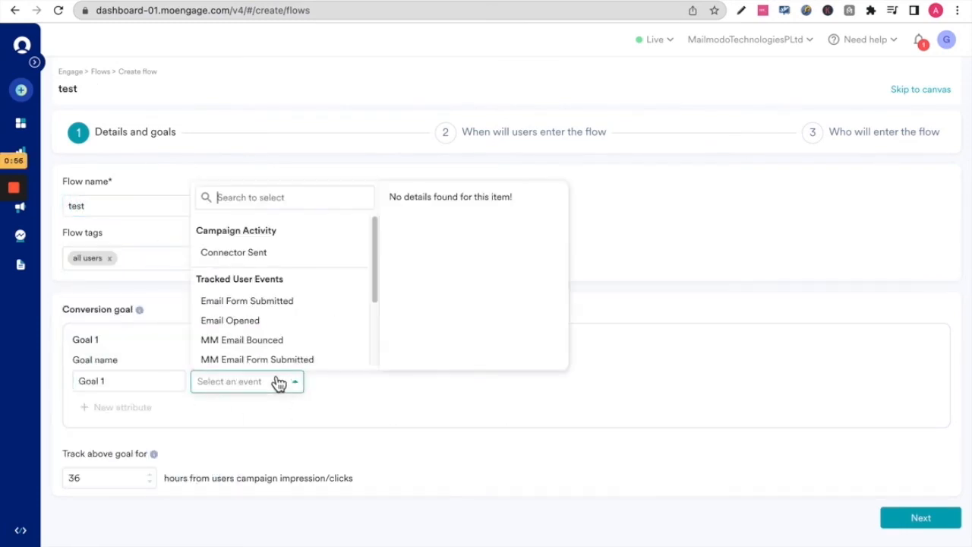
scroll("down", 3)
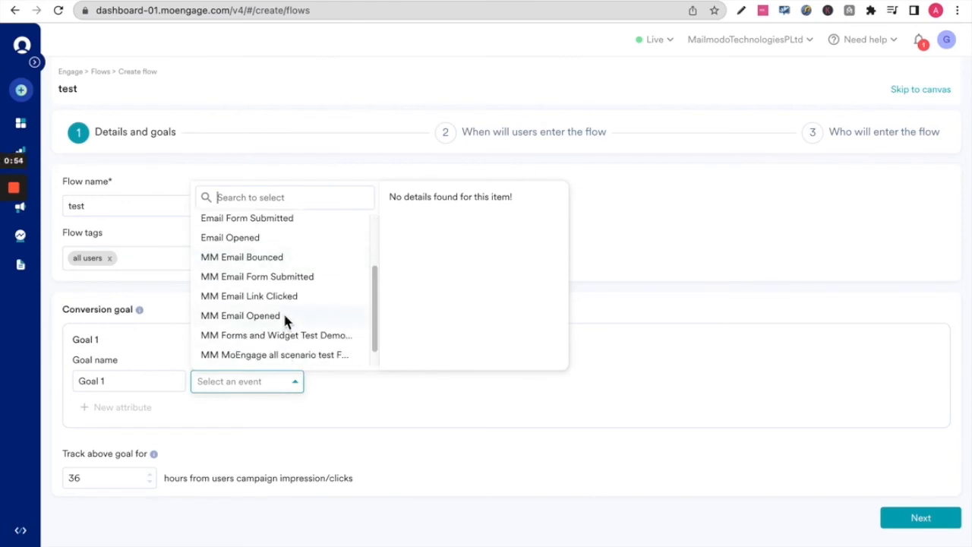
left_click(240, 315)
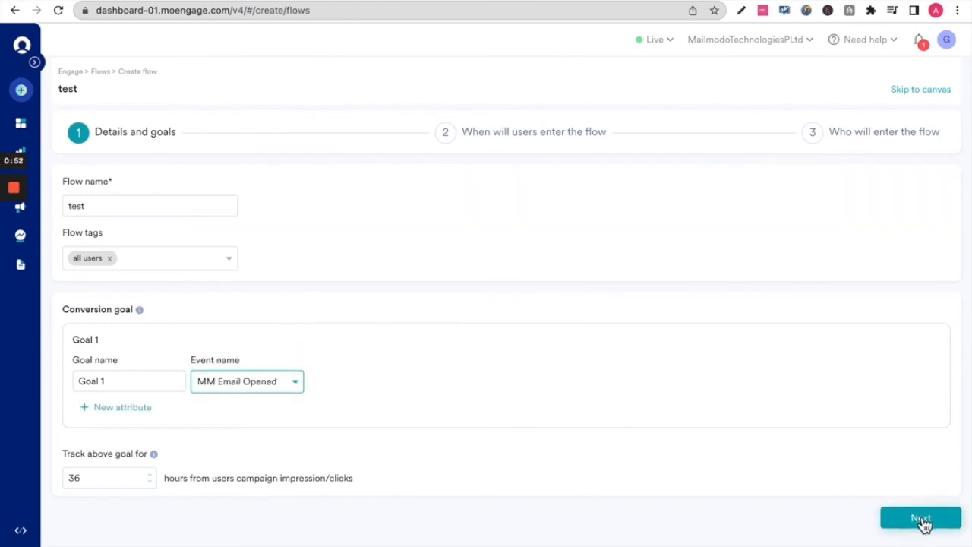
Step: Lengthen the flow name to '1234test' to satisfy validation and continue to the entry-trigger step
left_click(920, 518)
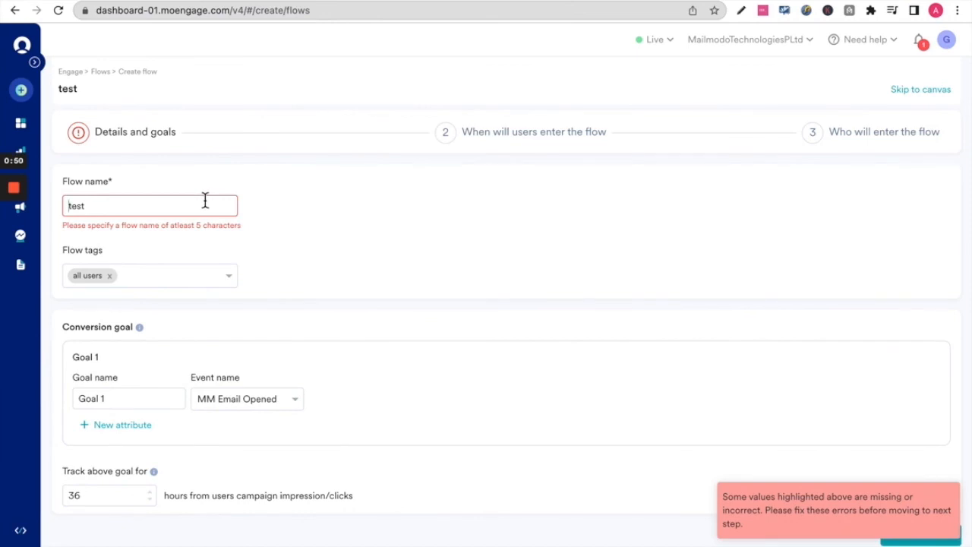
type("1234")
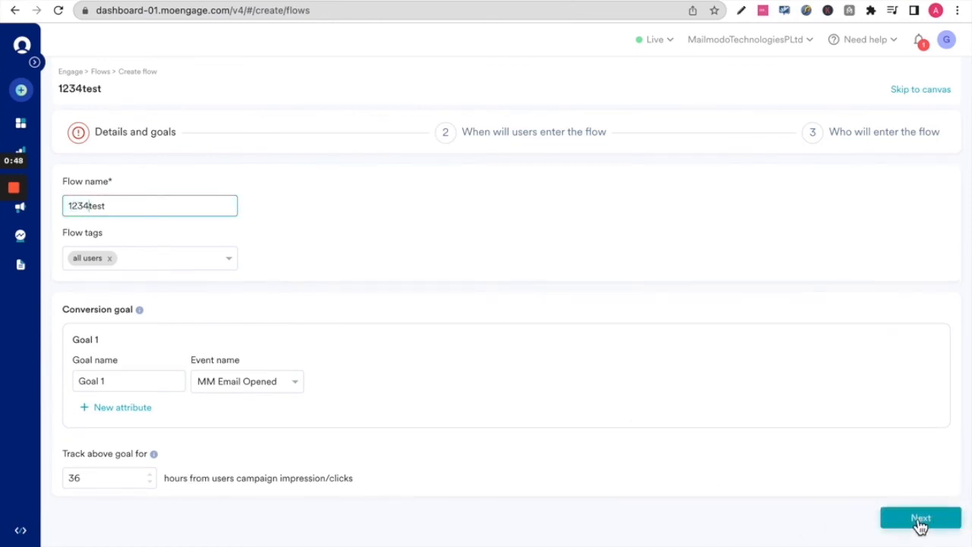
left_click(921, 519)
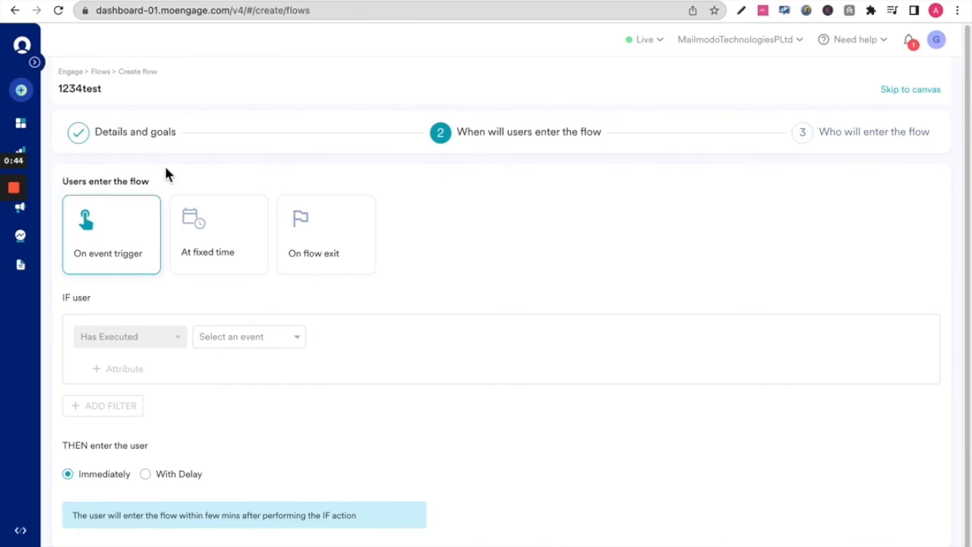
mouse_move(85, 271)
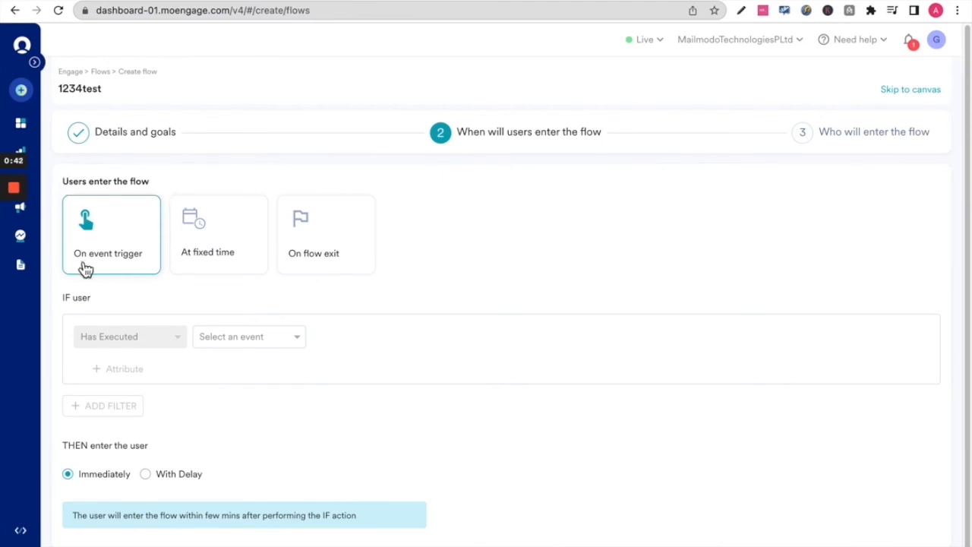
Step: Trigger flow entry on MM Email Link Clicked and admit all users, reaching the canvas
left_click(249, 336)
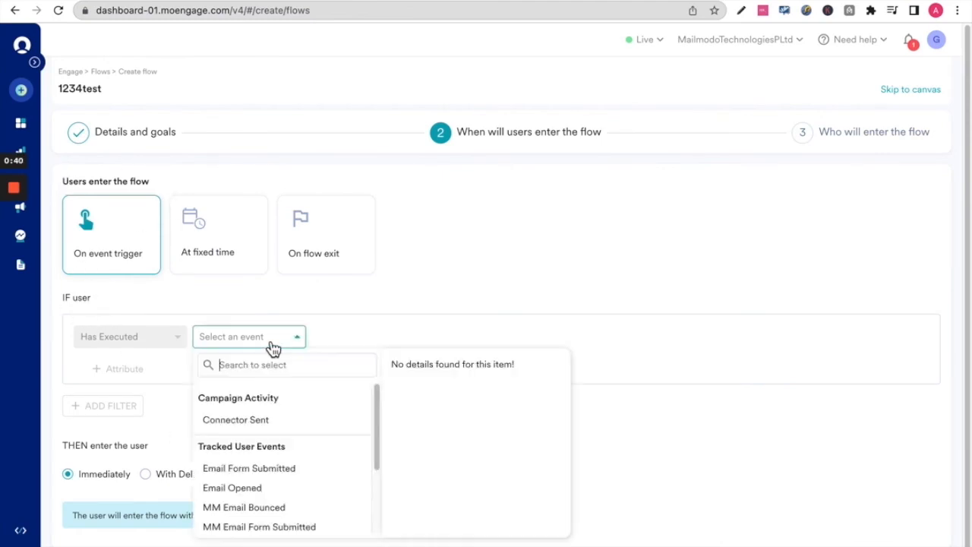
scroll("down", 3)
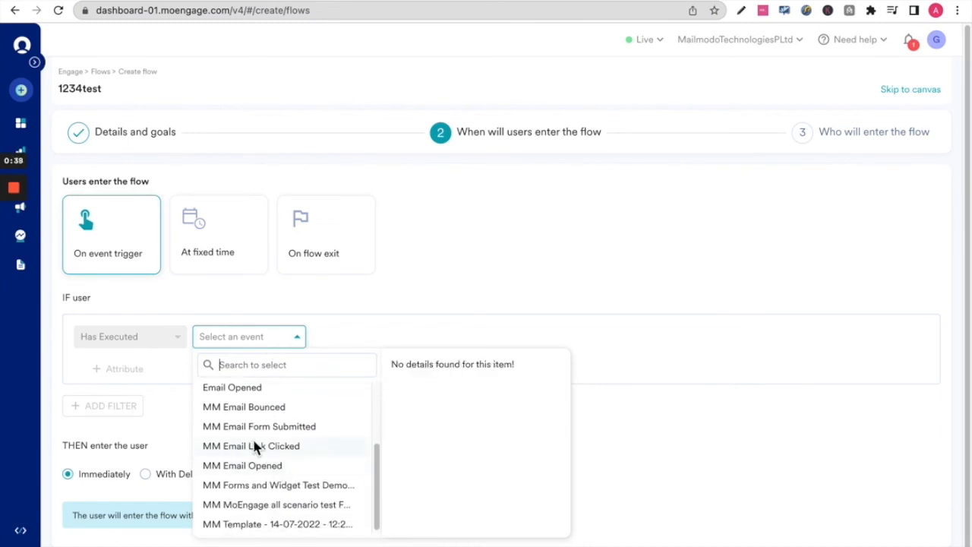
left_click(251, 447)
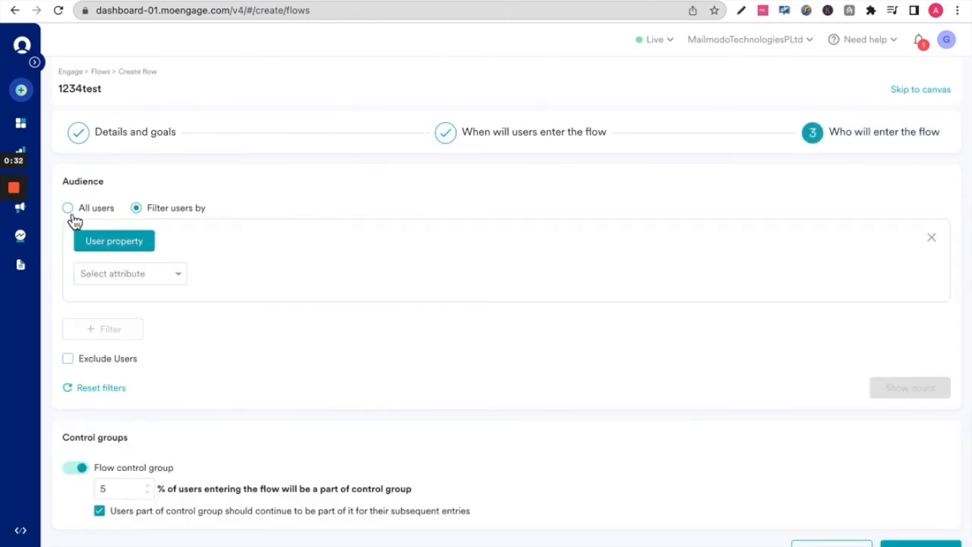
left_click(921, 88)
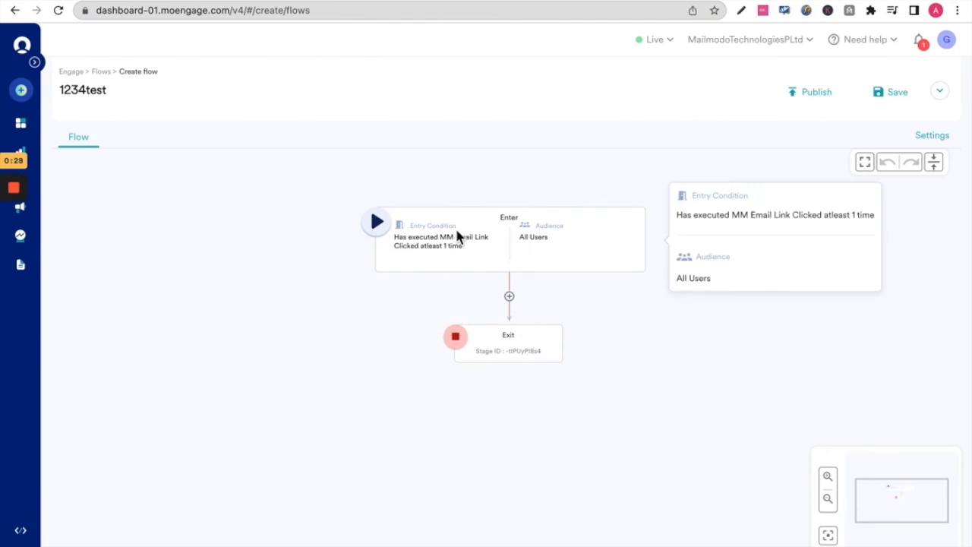
mouse_move(484, 261)
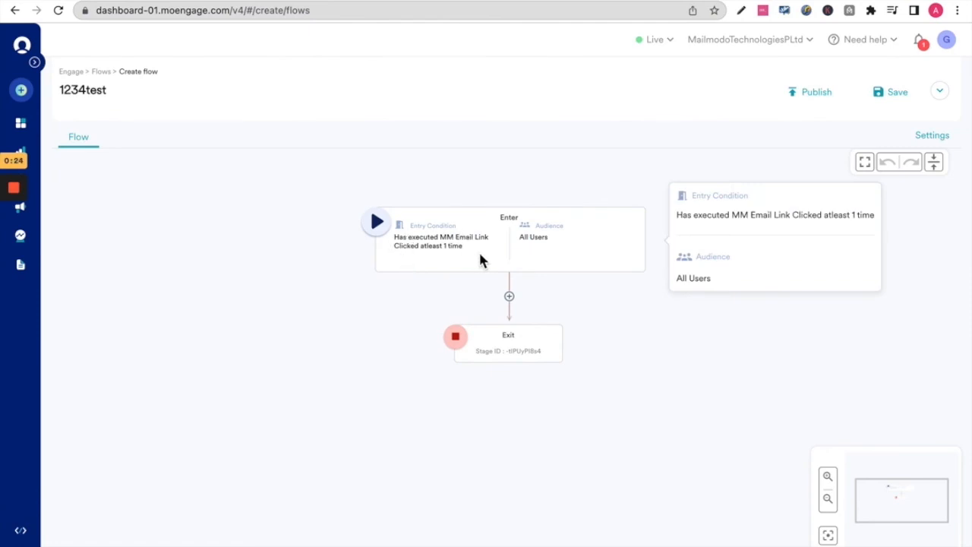
mouse_move(492, 270)
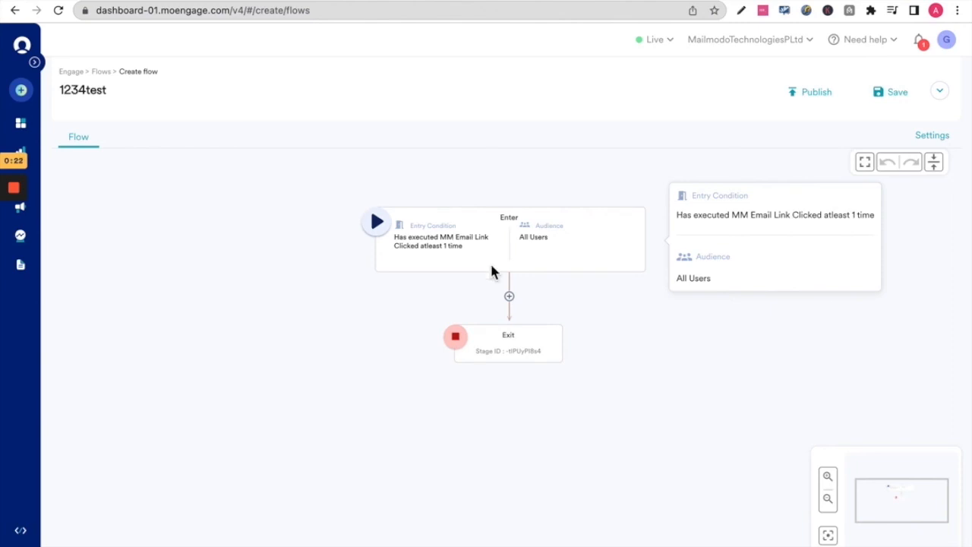
Step: Reveal the Actions/Conditions/Controls menu below the entry node, then select the flow title
left_click(509, 296)
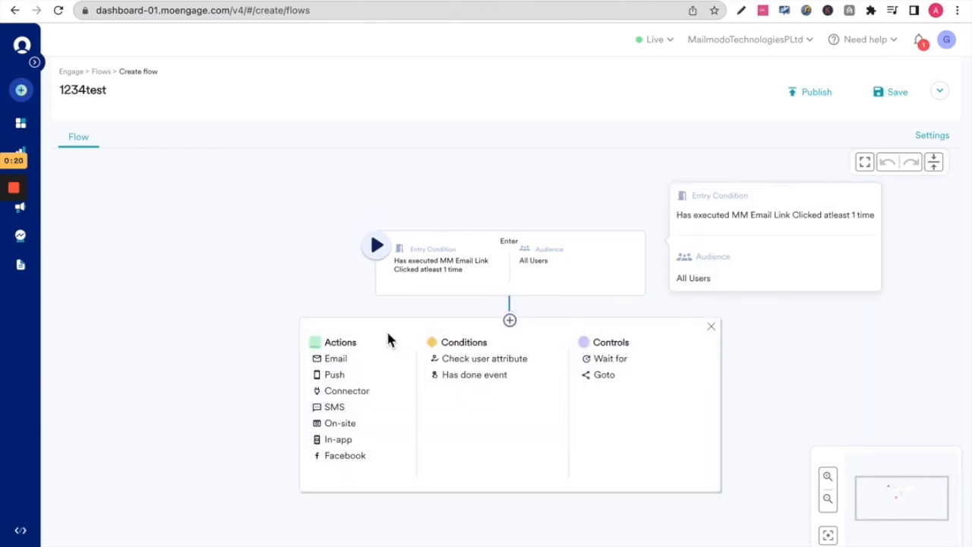
mouse_move(440, 292)
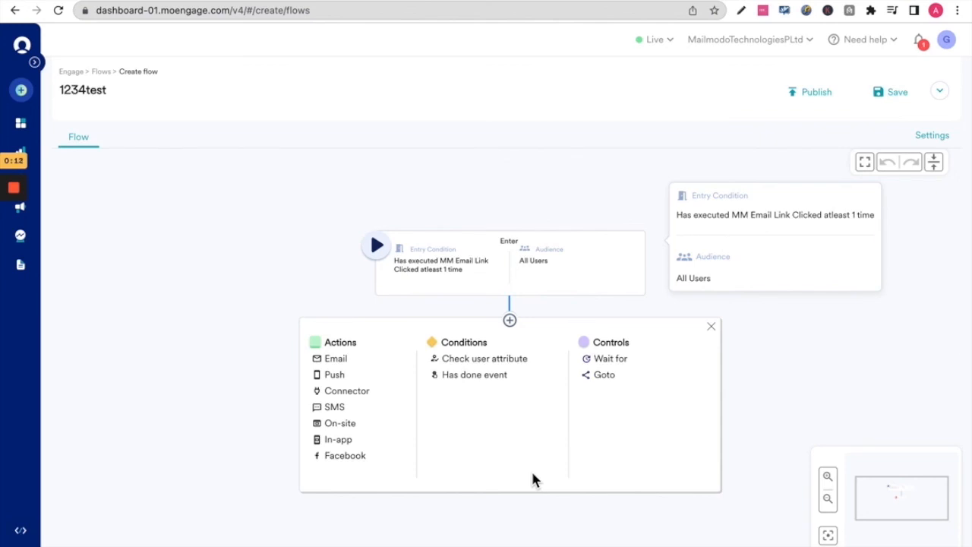
left_click(83, 90)
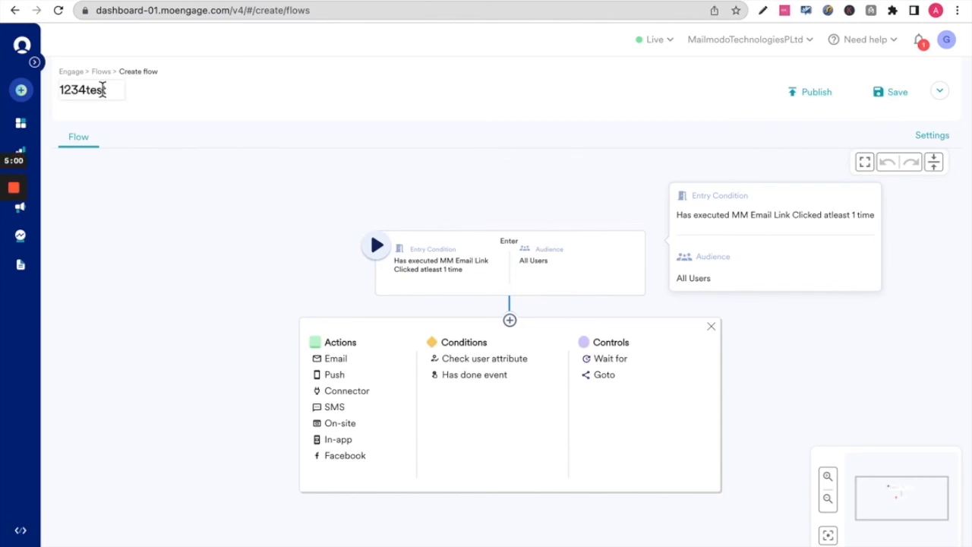